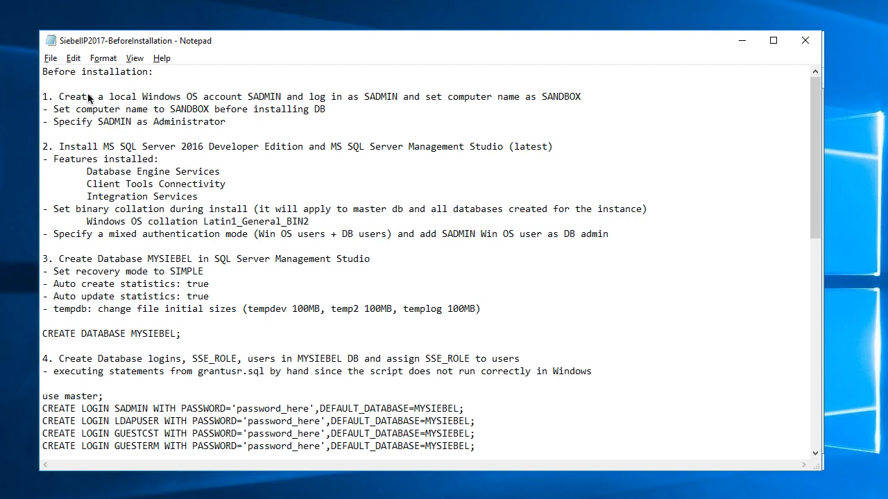
mouse_move(147, 94)
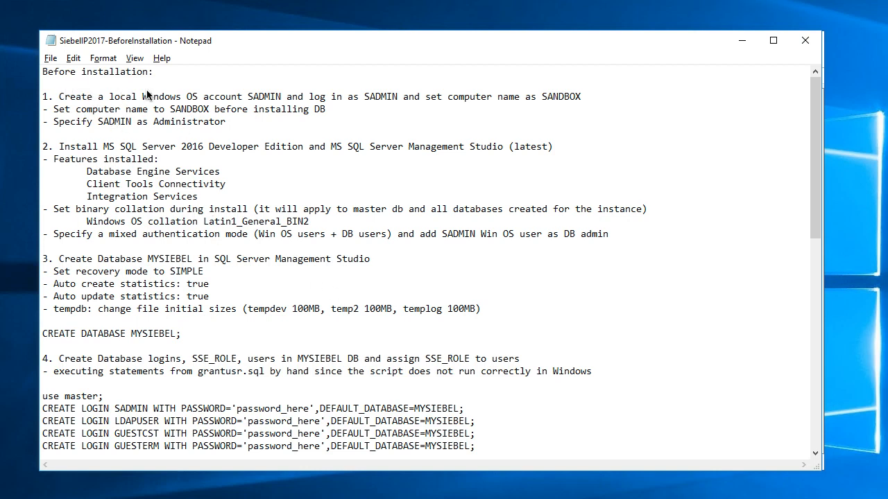
mouse_move(100, 85)
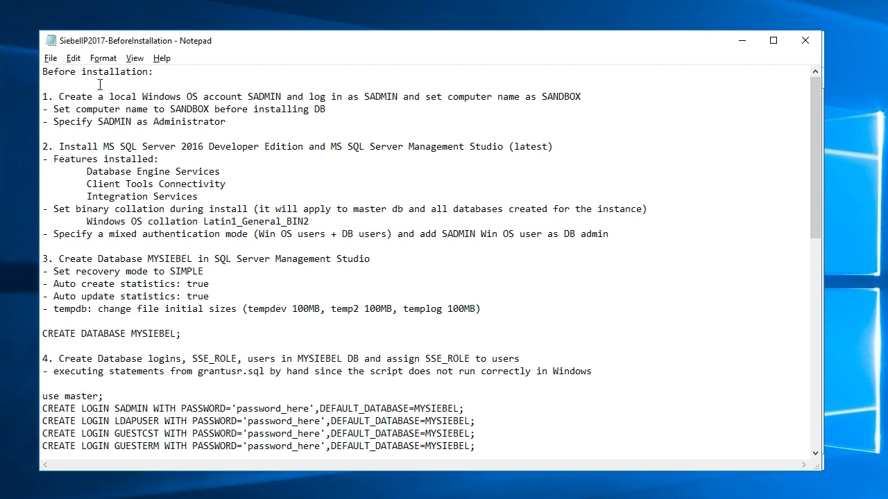
mouse_move(89, 111)
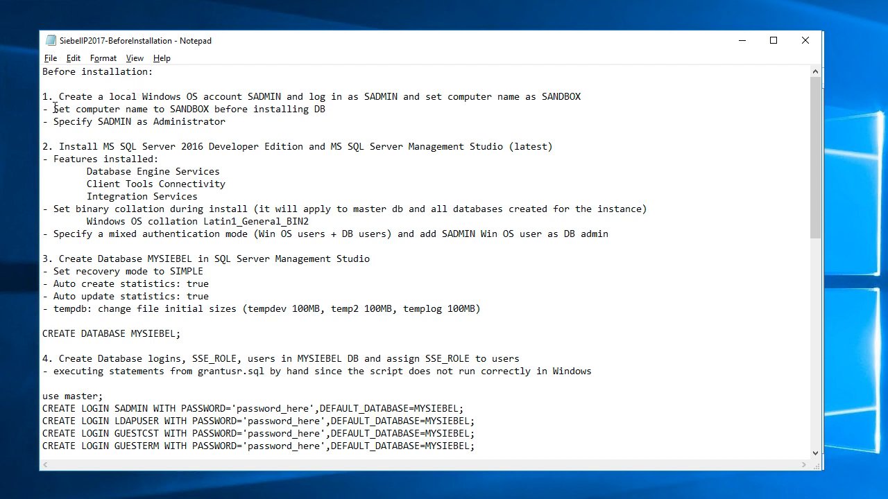
mouse_move(230, 104)
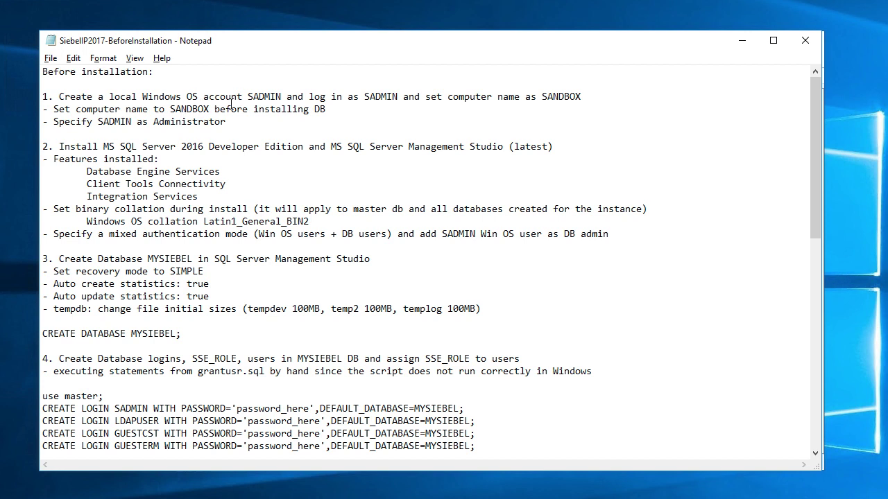
mouse_move(359, 112)
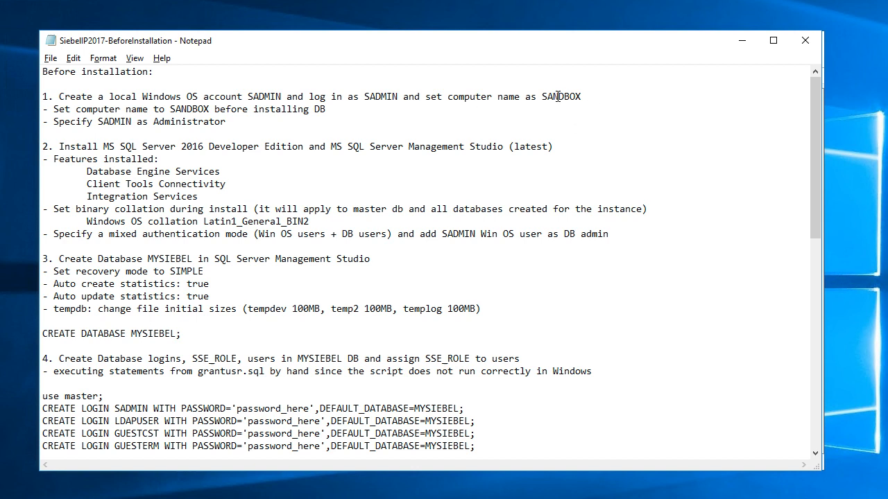
mouse_move(610, 115)
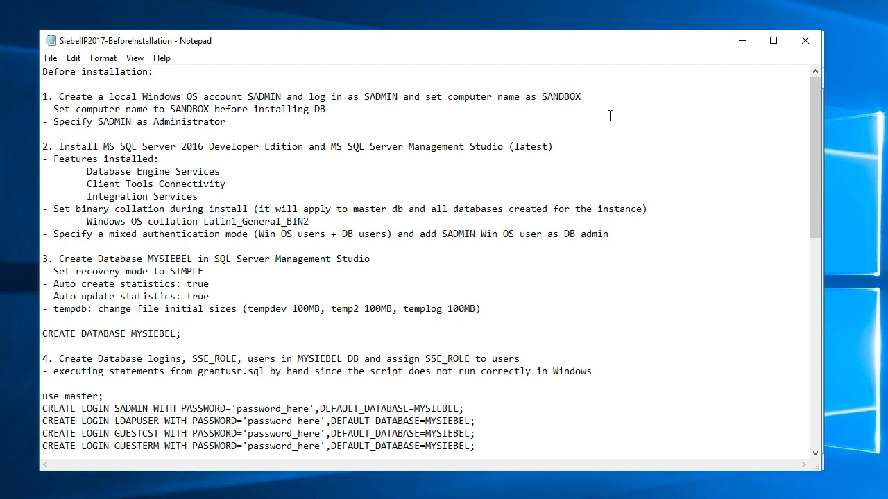
mouse_move(588, 102)
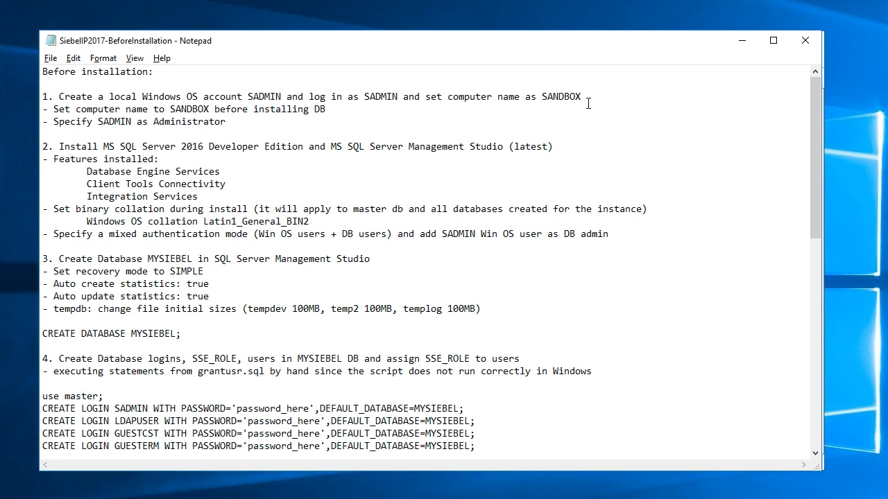
mouse_move(533, 111)
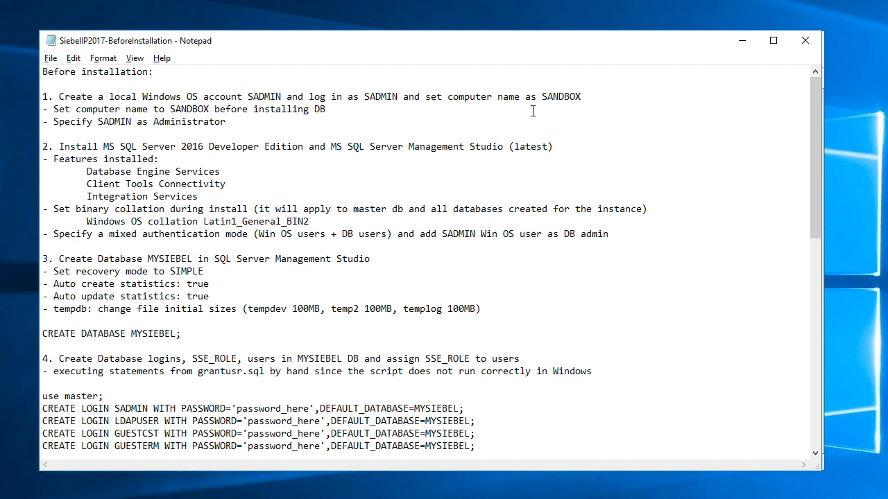
mouse_move(351, 108)
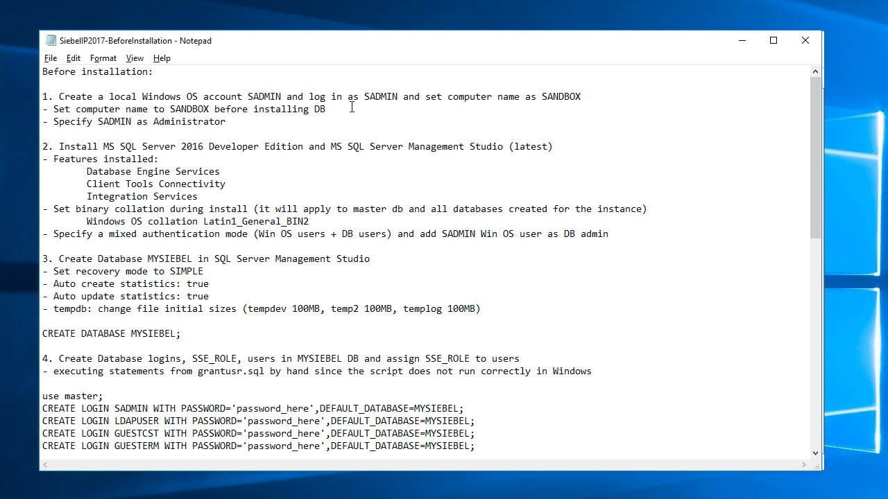
mouse_move(228, 143)
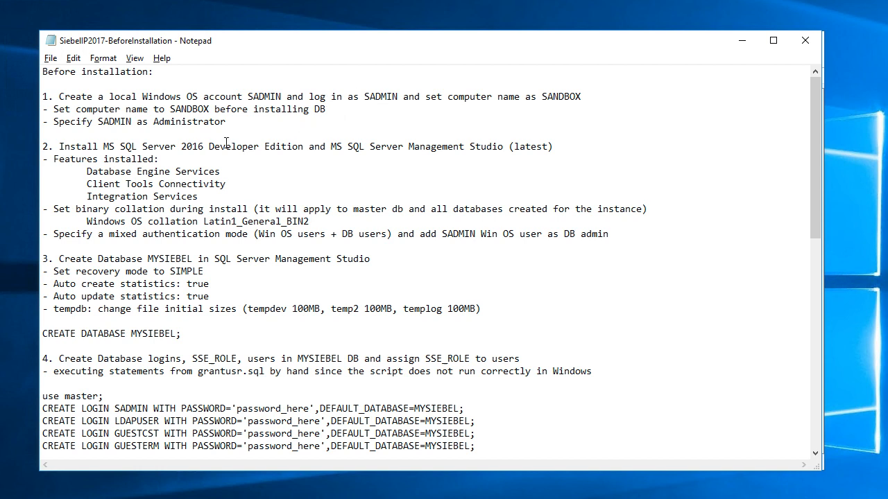
mouse_move(261, 128)
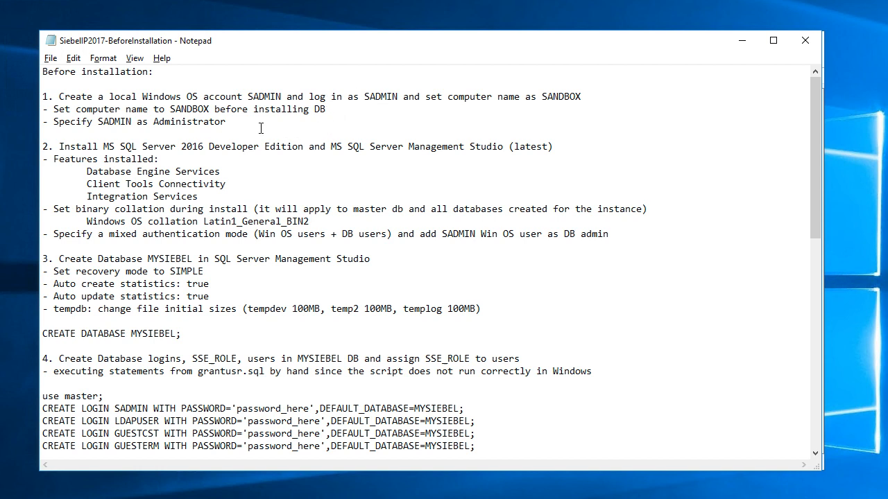
mouse_move(236, 131)
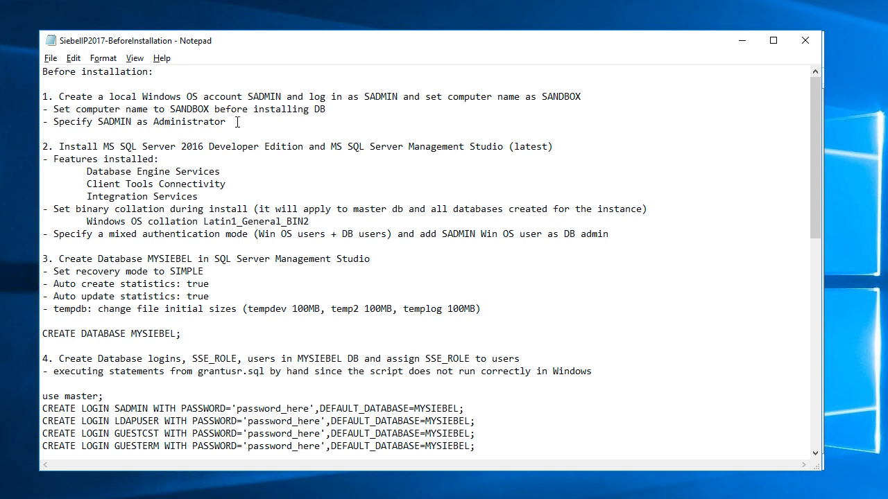
mouse_move(77, 133)
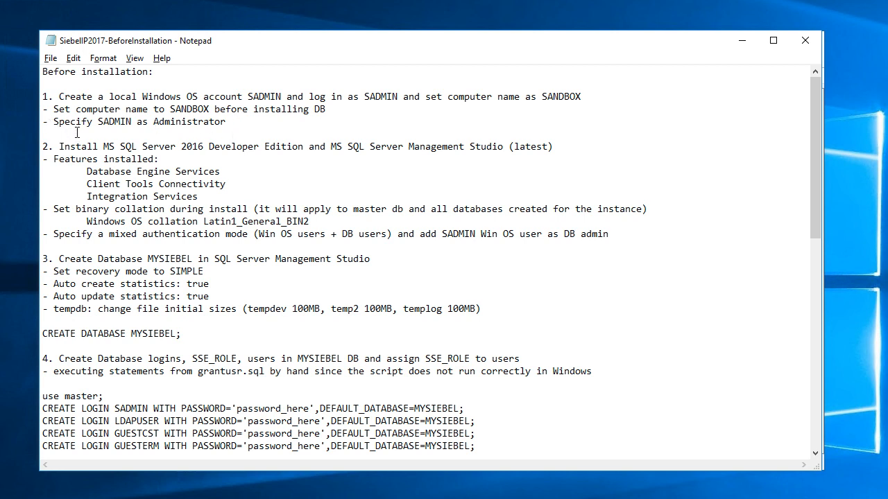
mouse_move(145, 131)
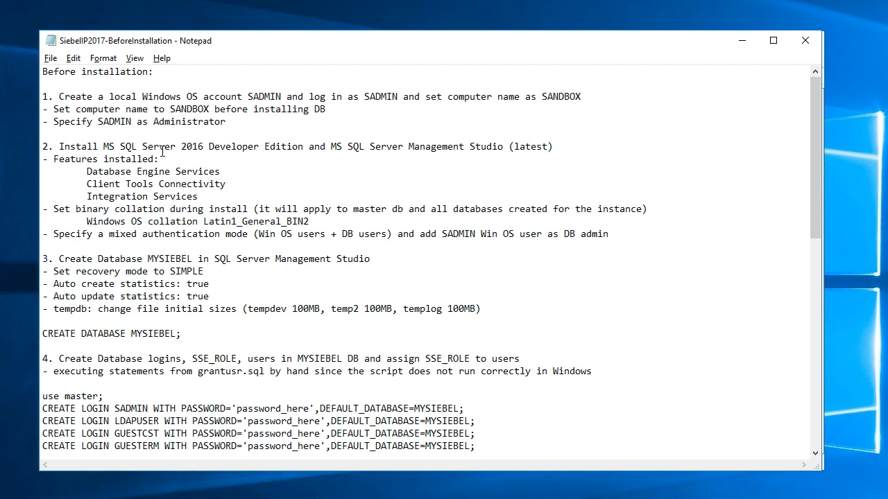
mouse_move(100, 178)
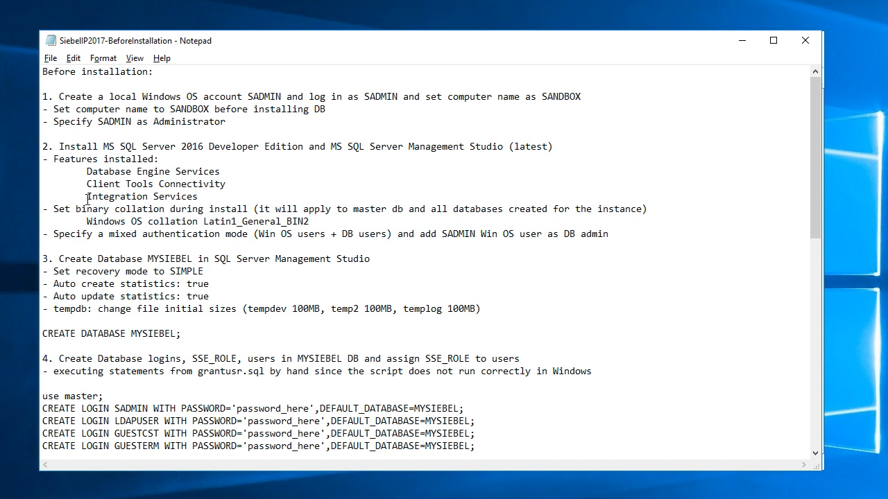
mouse_move(64, 216)
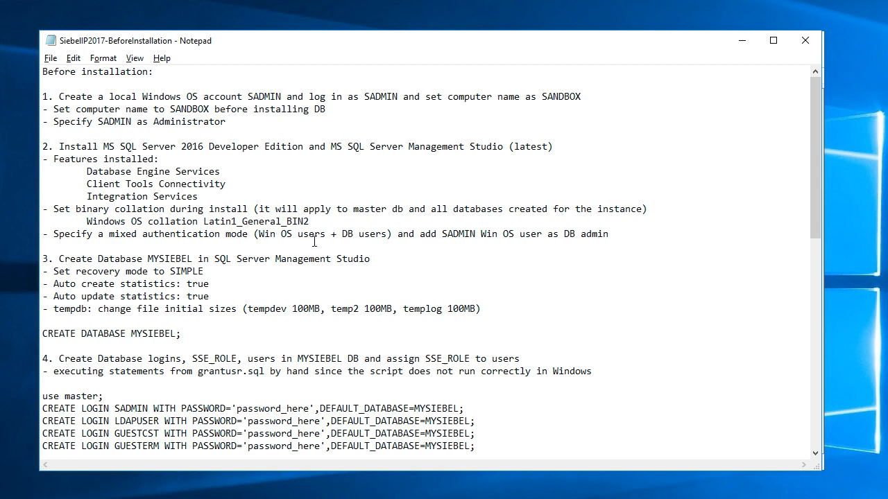
mouse_move(283, 267)
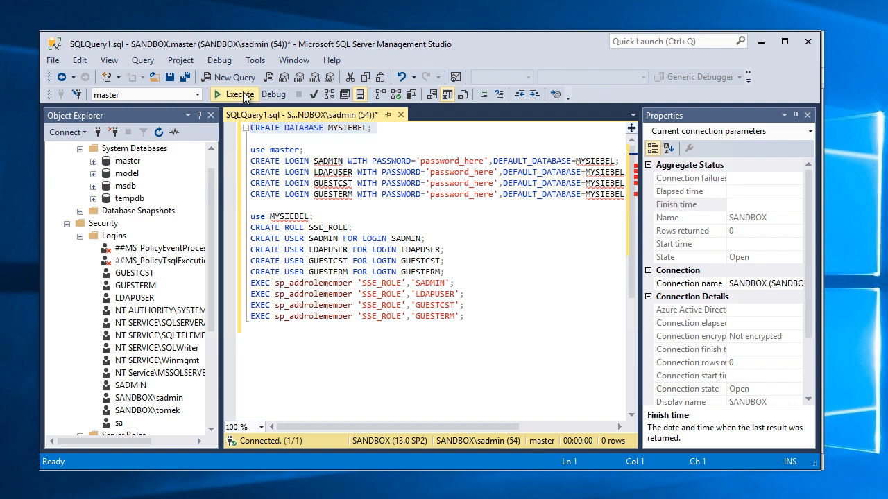
Step: Execute the CREATE DATABASE MYSIEBEL statement on SANDBOX
left_click(233, 94)
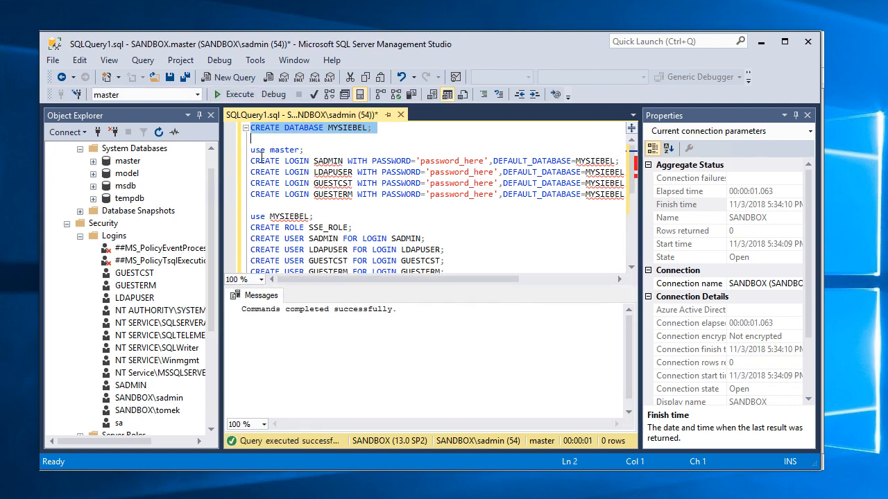
mouse_move(427, 160)
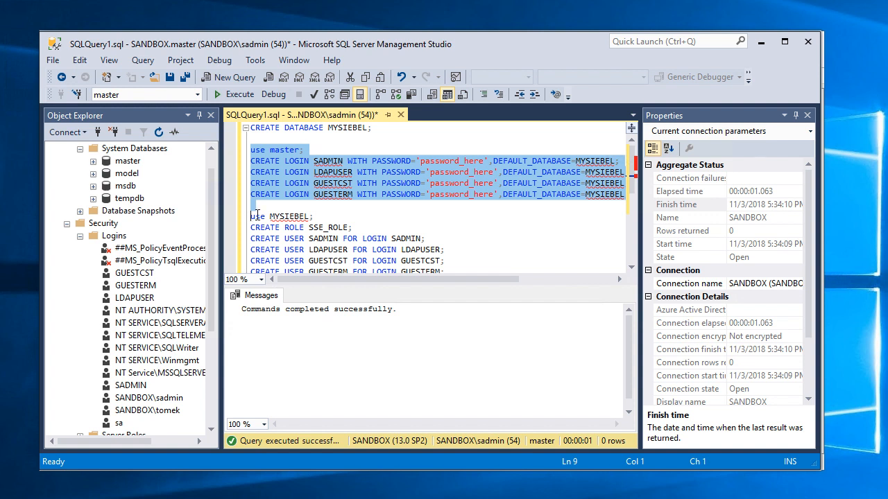
Step: Select the use master block with the SADMIN, LDAPUSER, GUESTCST and GUESTERM CREATE LOGIN lines
left_click(256, 216)
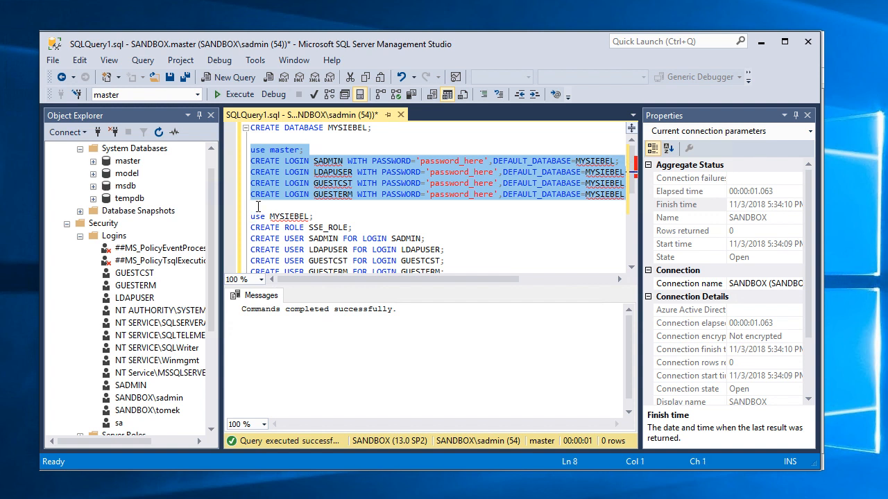
mouse_move(262, 189)
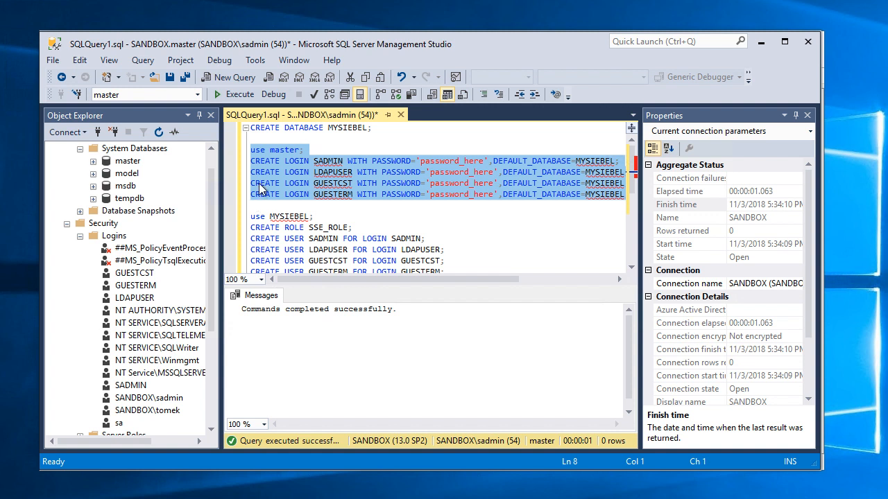
mouse_move(261, 160)
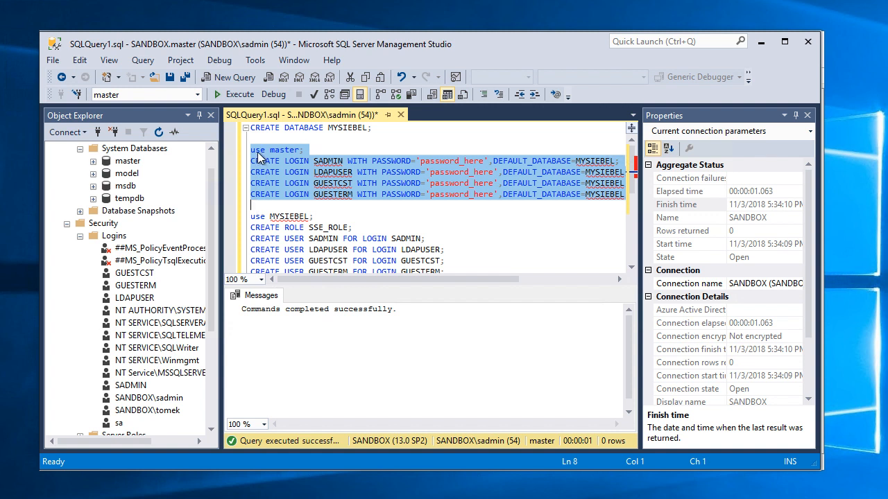
mouse_move(286, 159)
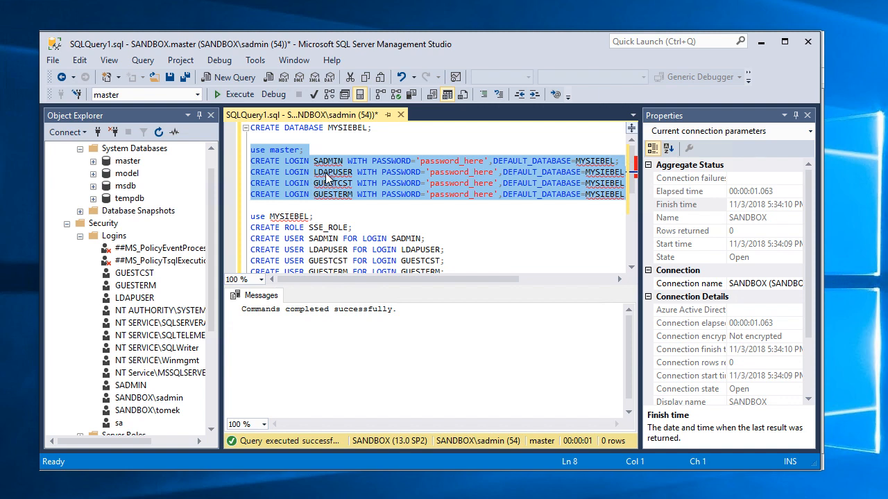
mouse_move(437, 192)
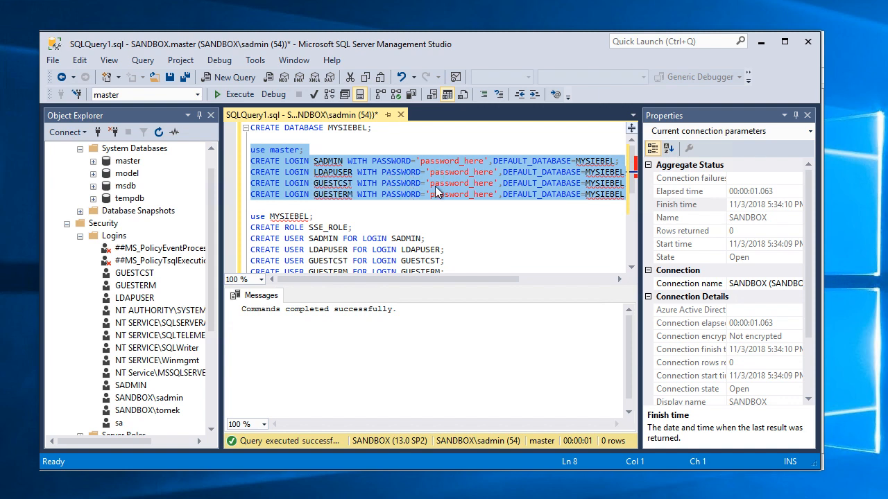
left_click(253, 217)
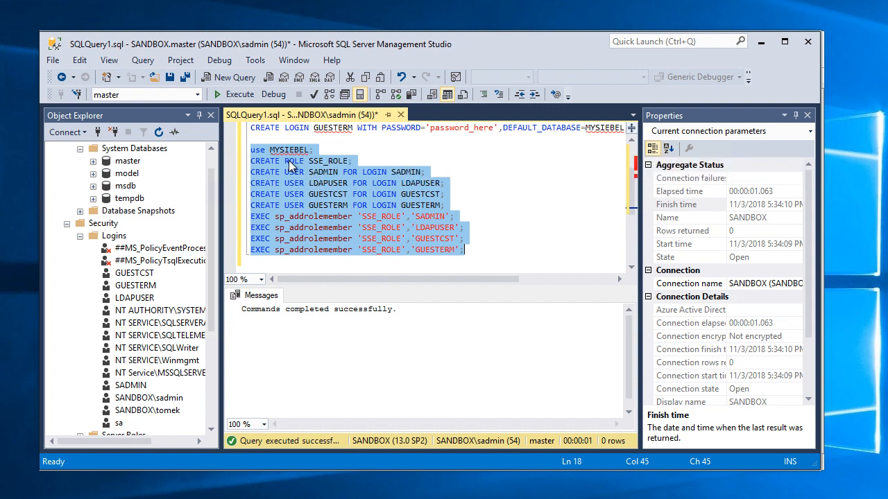
mouse_move(350, 172)
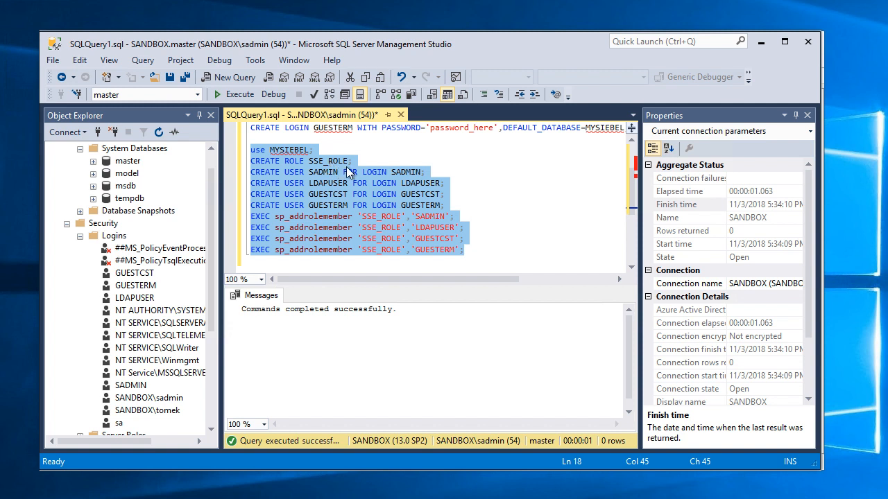
mouse_move(344, 183)
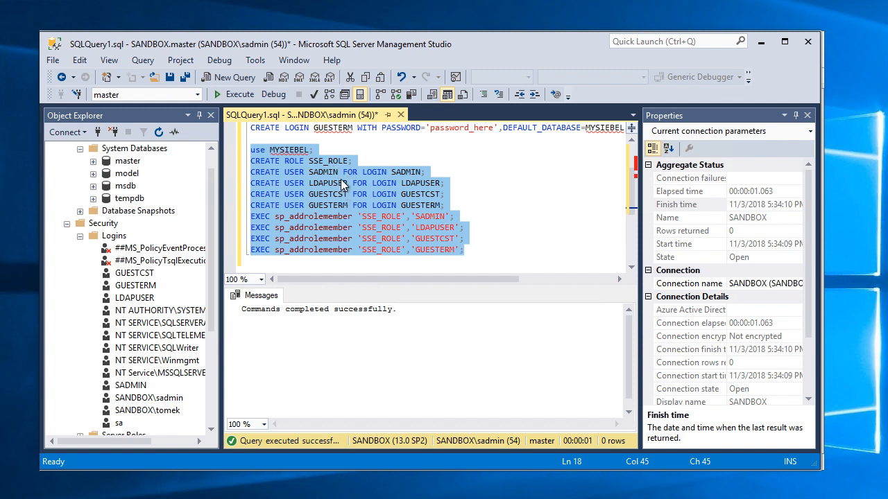
mouse_move(335, 186)
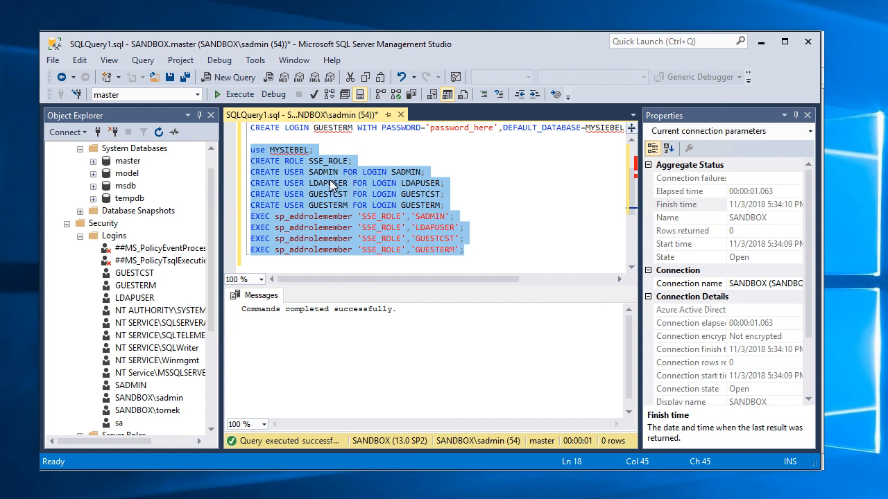
mouse_move(310, 243)
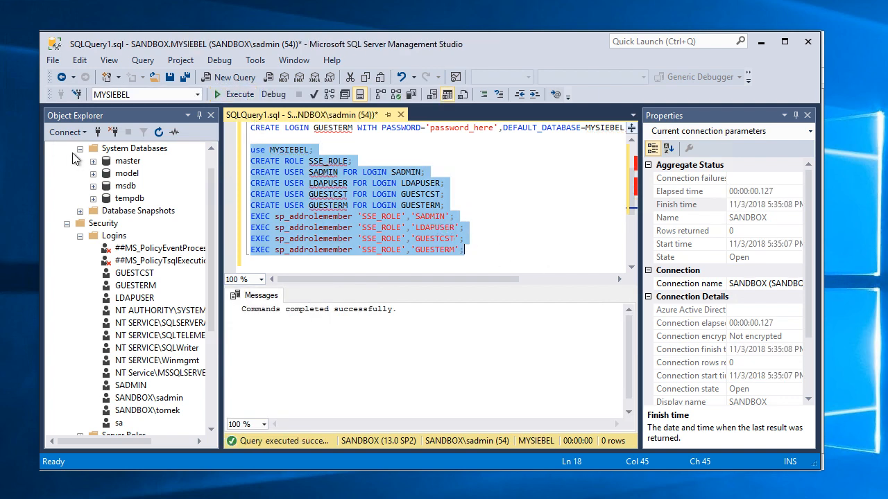
mouse_move(122, 202)
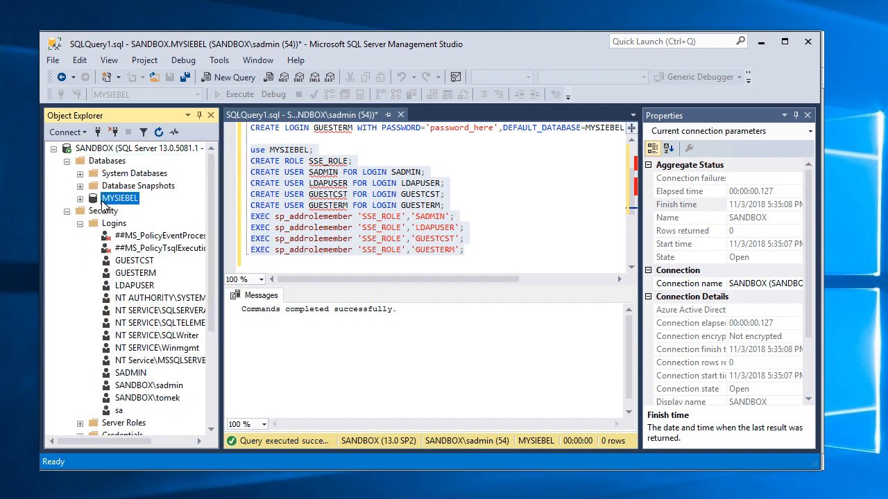
Step: Show MYSIEBEL Database Properties Options: Simple recovery, auto create/update statistics True
right_click(119, 197)
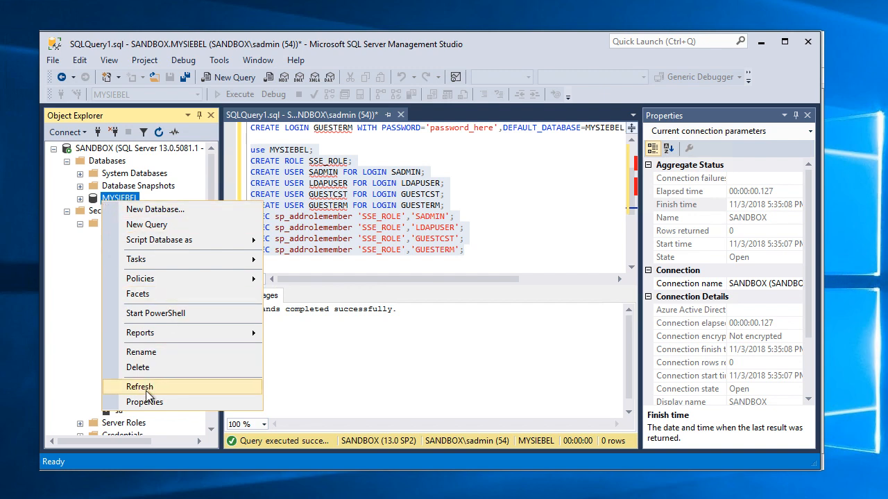
left_click(145, 402)
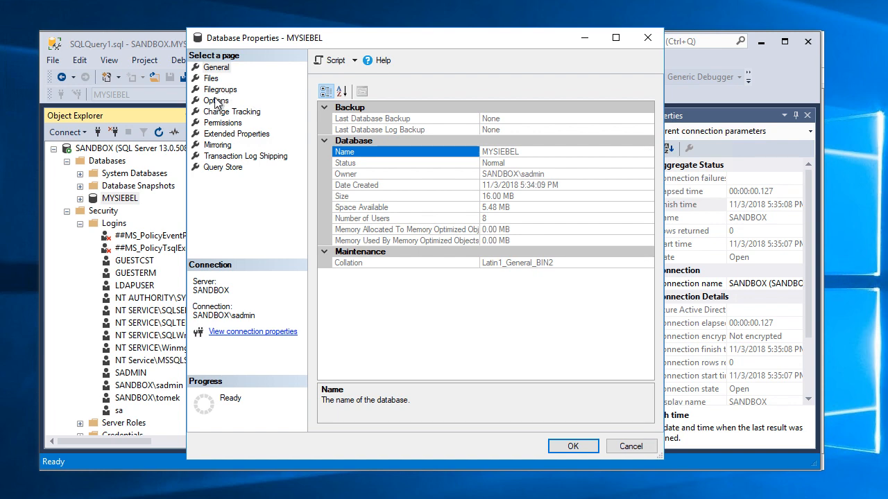
left_click(216, 100)
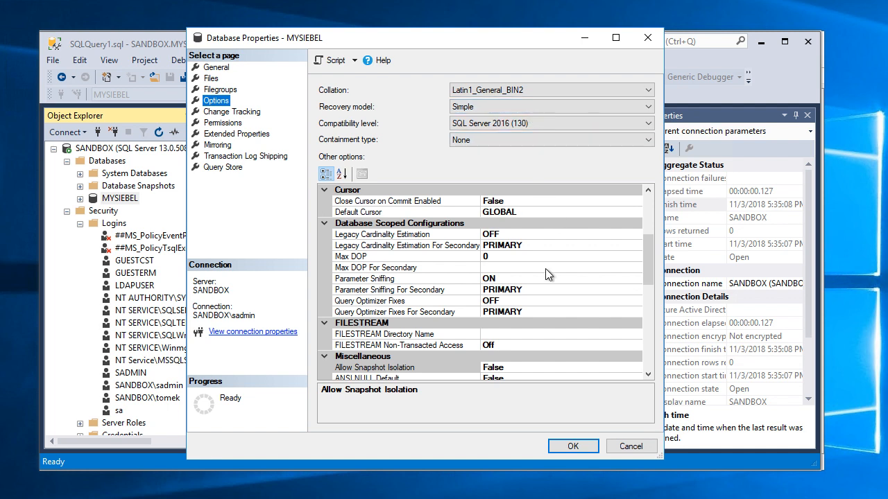
mouse_move(408, 278)
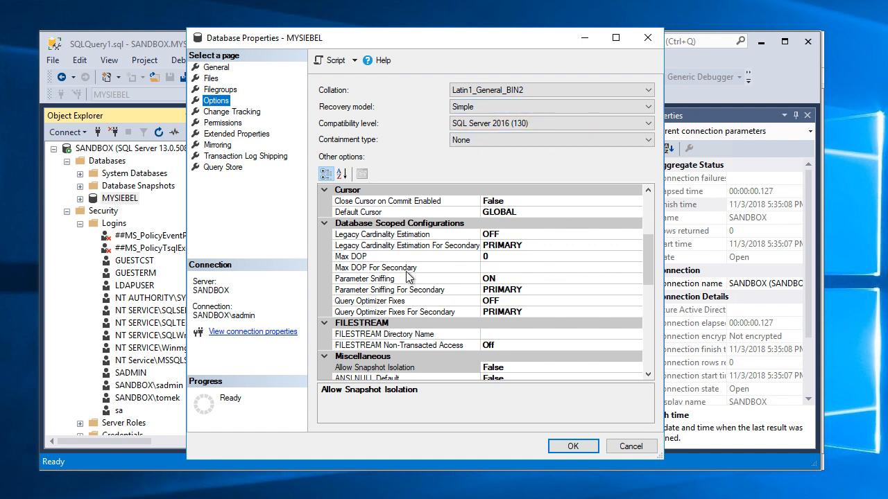
scroll("up", 3)
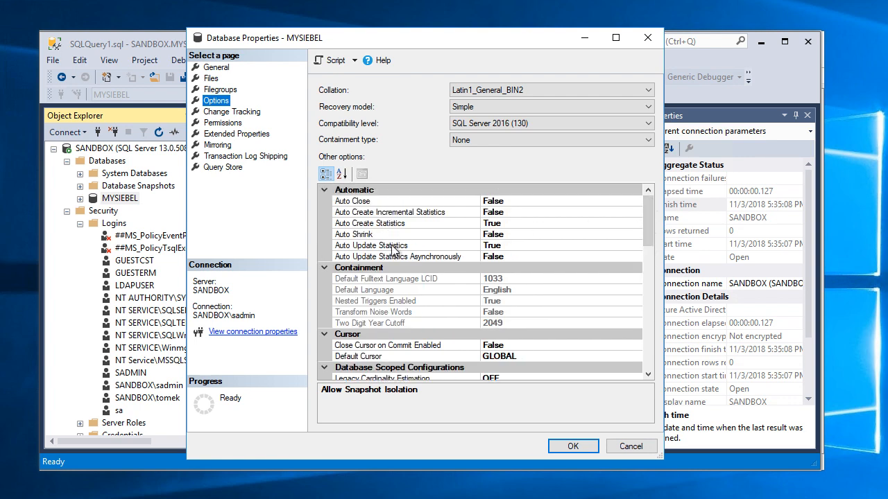
mouse_move(469, 236)
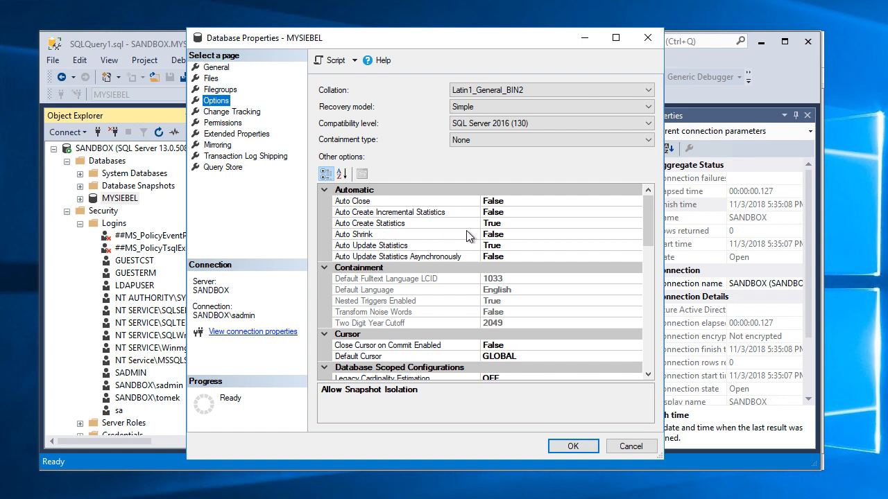
mouse_move(386, 258)
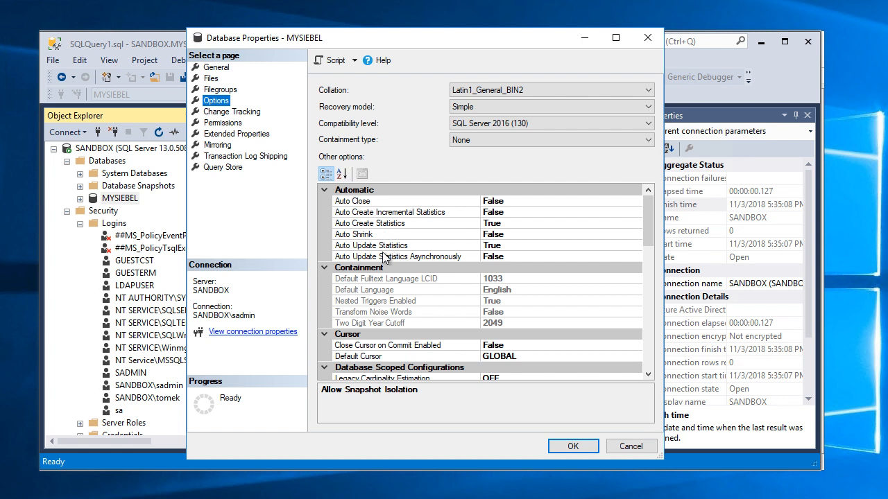
mouse_move(505, 253)
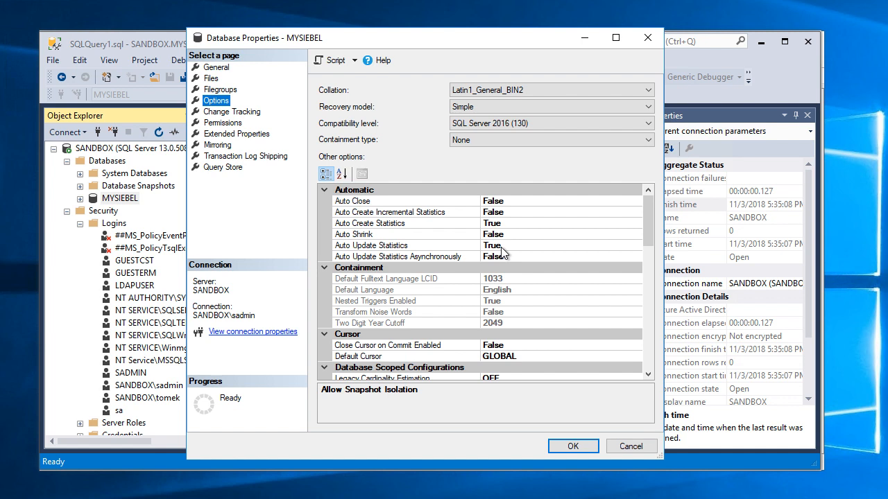
mouse_move(537, 257)
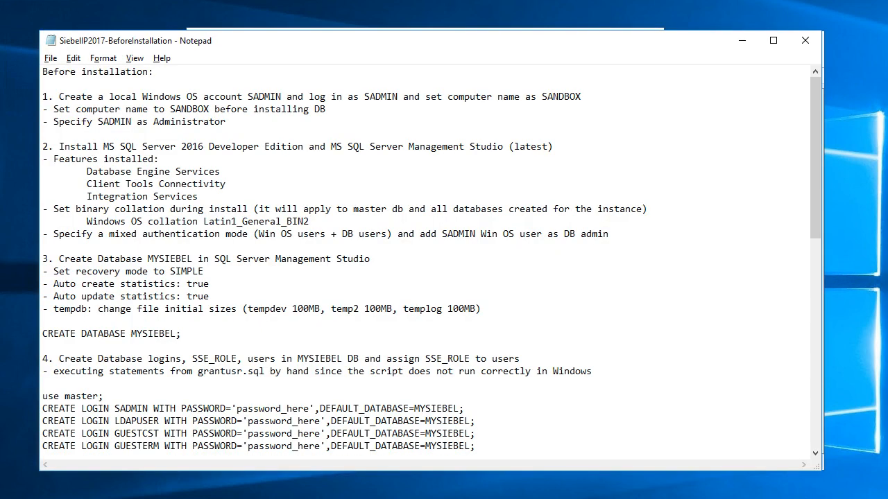
mouse_move(242, 308)
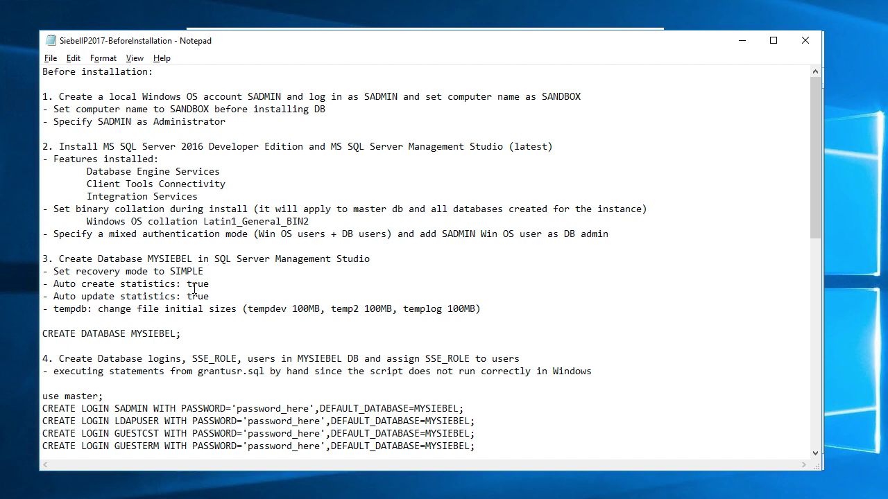
Step: Highlight the step 3 note on the required tempdb file size
triple_click(124, 297)
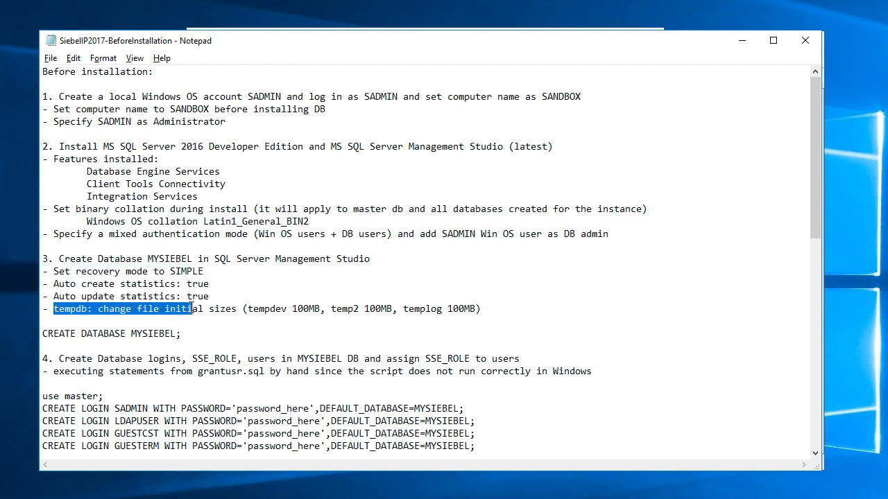
left_click_drag(194, 308, 330, 308)
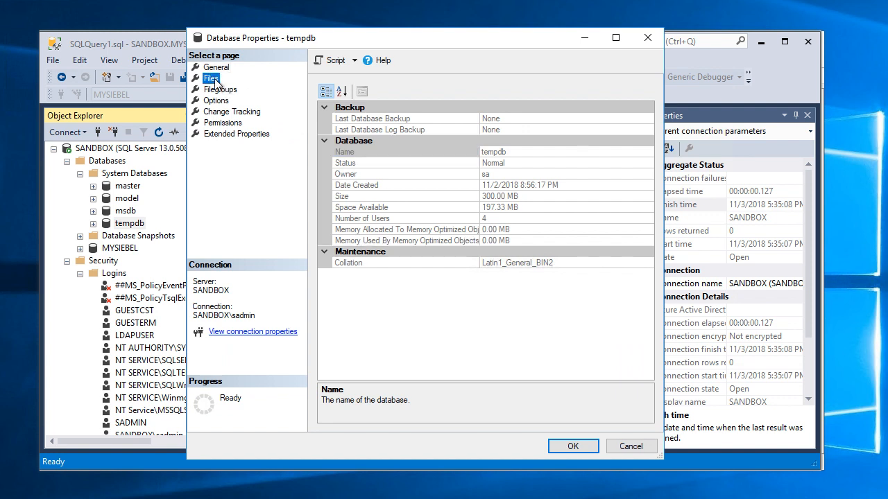
Step: Show the tempdb Files page listing tempdev, temp2 and templog at 100 MB each
left_click(211, 78)
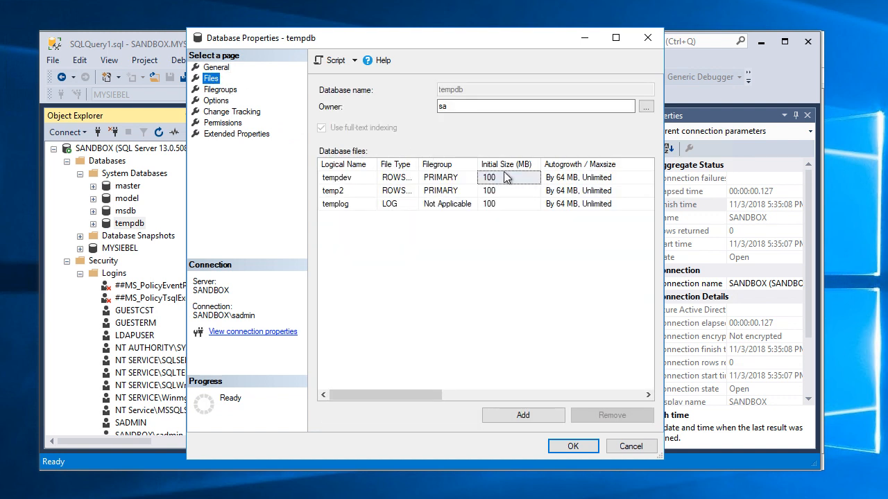
mouse_move(505, 222)
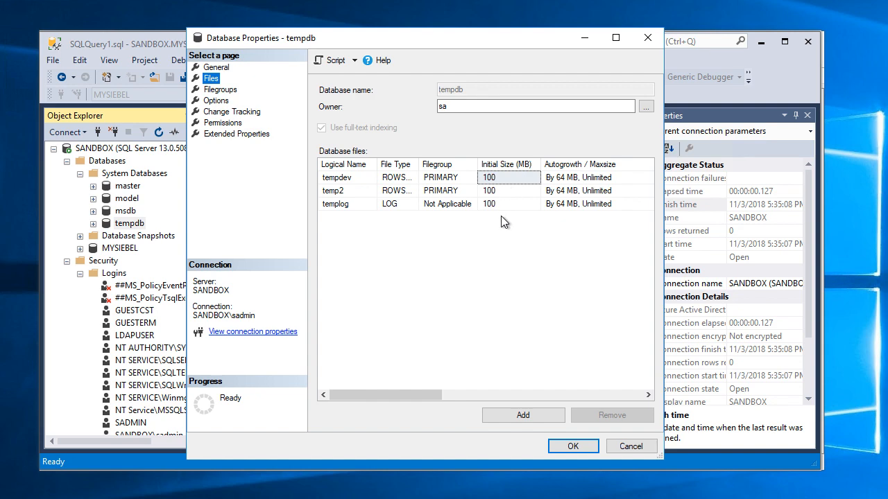
mouse_move(519, 192)
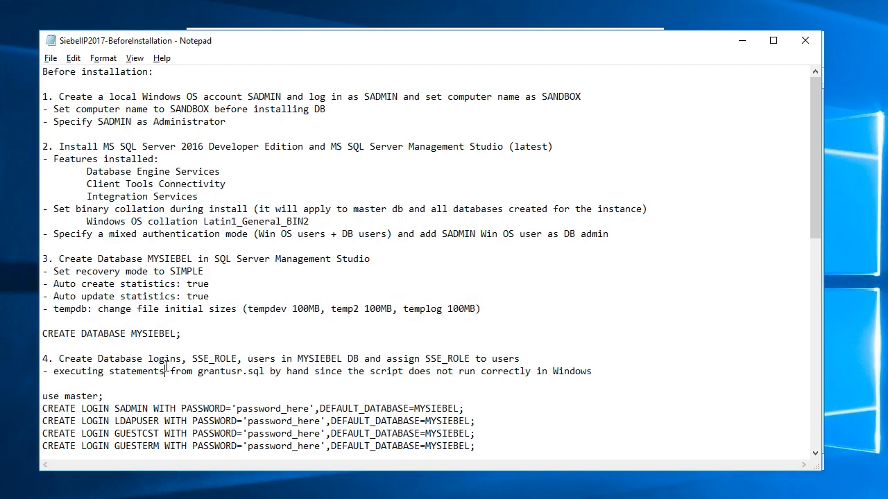
Step: Scroll the checklist to step 5 on enabling TCP/IP in SQL Server Configuration Manager
scroll("down", 3)
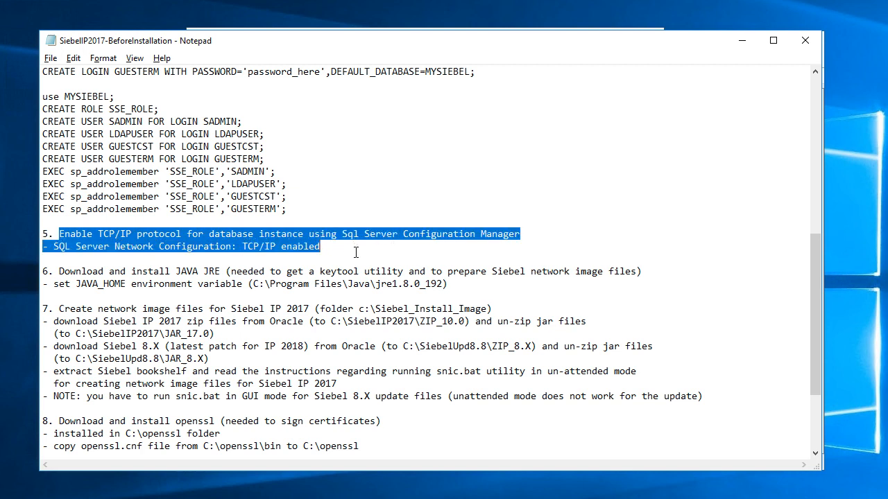
mouse_move(183, 430)
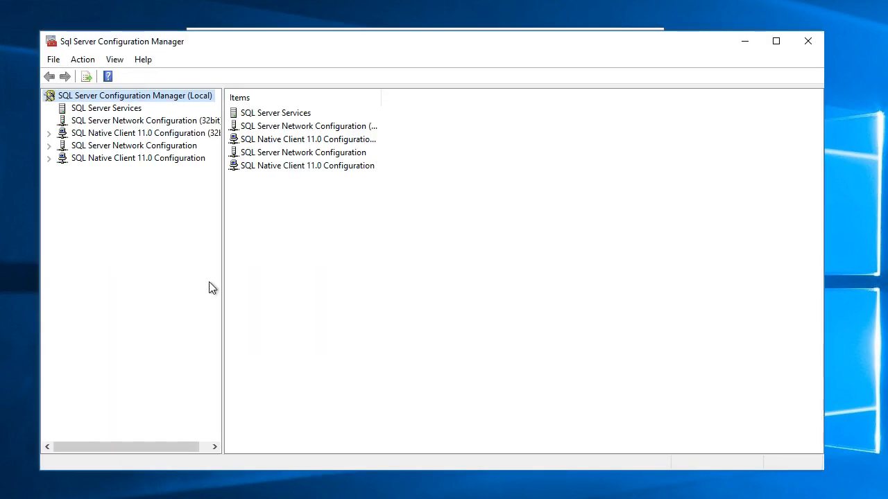
mouse_move(235, 46)
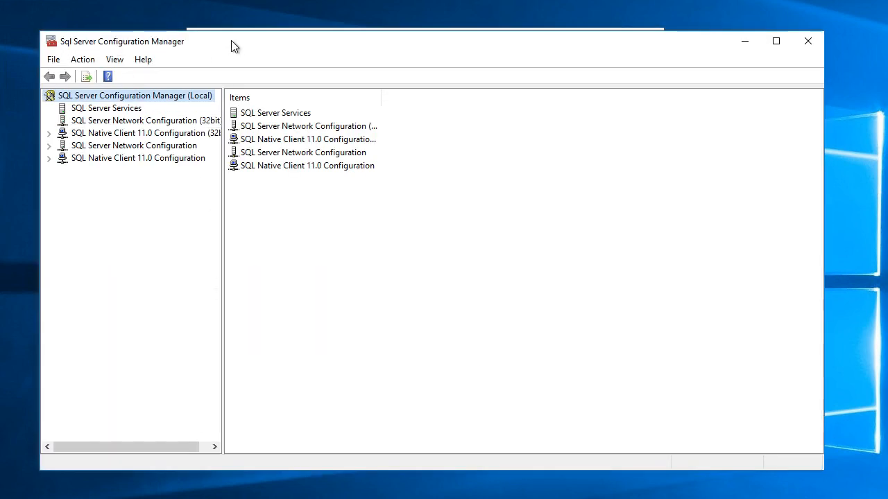
mouse_move(82, 146)
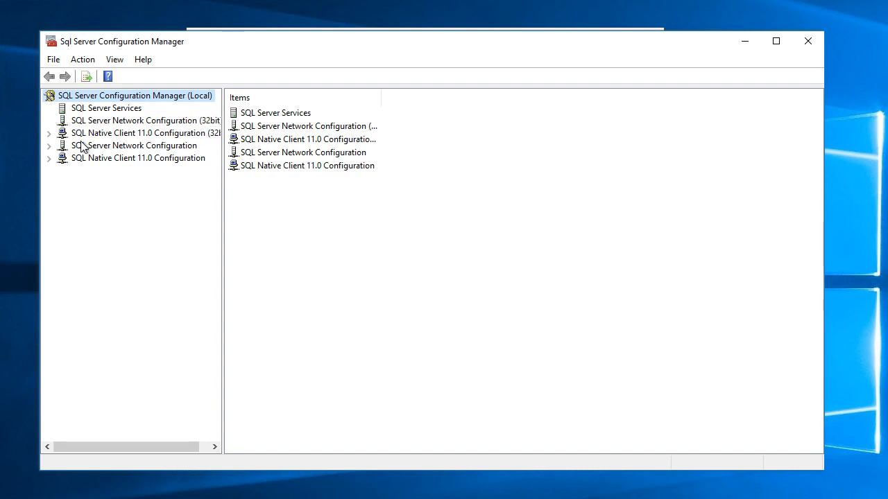
mouse_move(84, 150)
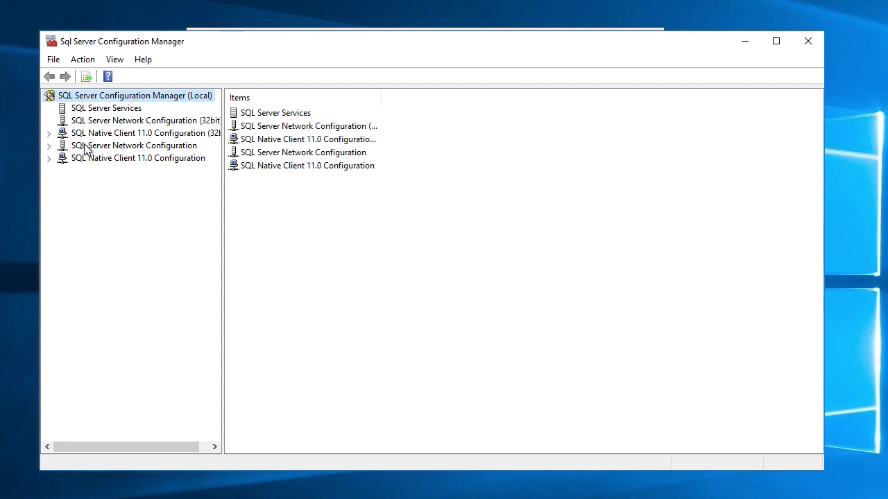
Step: Review the server network configuration and SQL Native Client 11.0 protocols
left_click(133, 145)
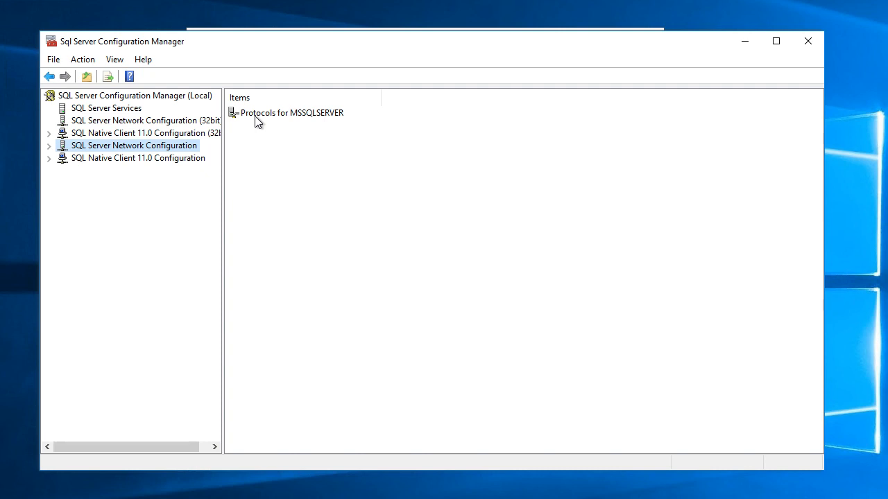
mouse_move(53, 154)
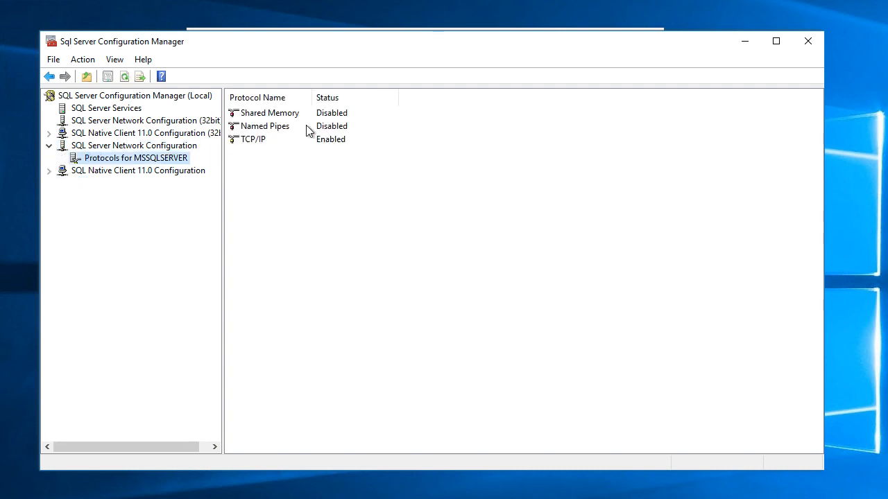
mouse_move(312, 147)
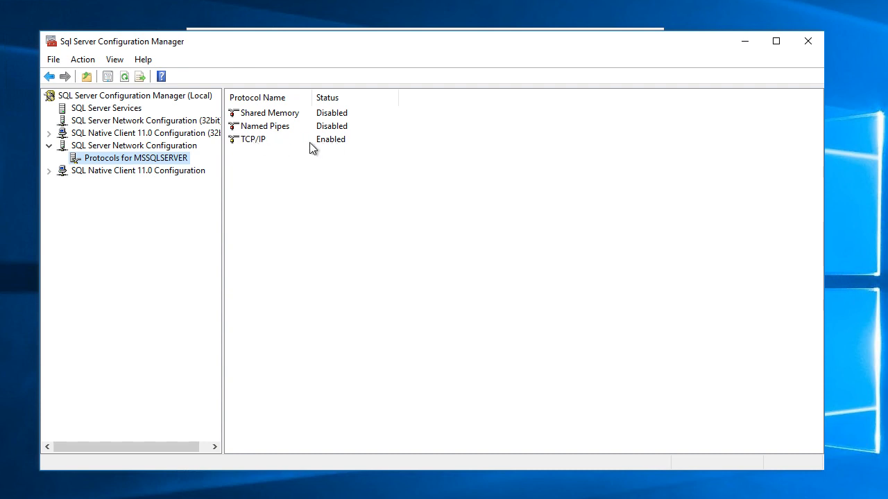
mouse_move(333, 132)
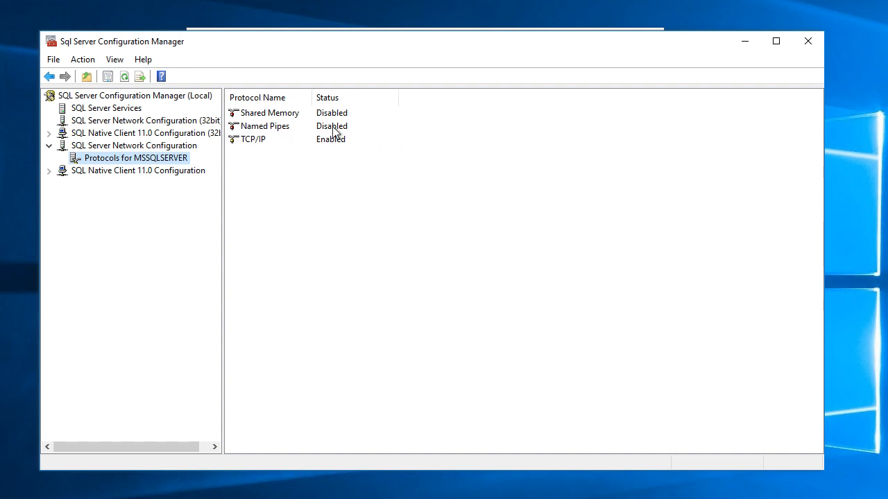
mouse_move(314, 125)
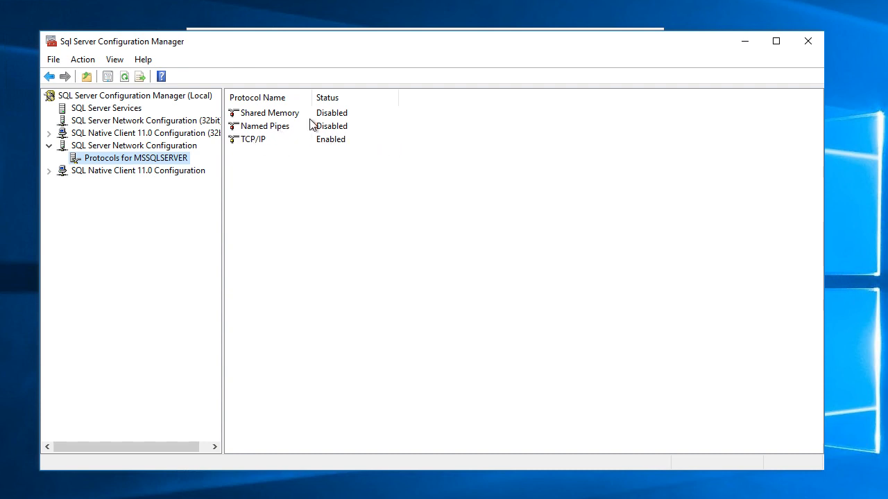
mouse_move(61, 174)
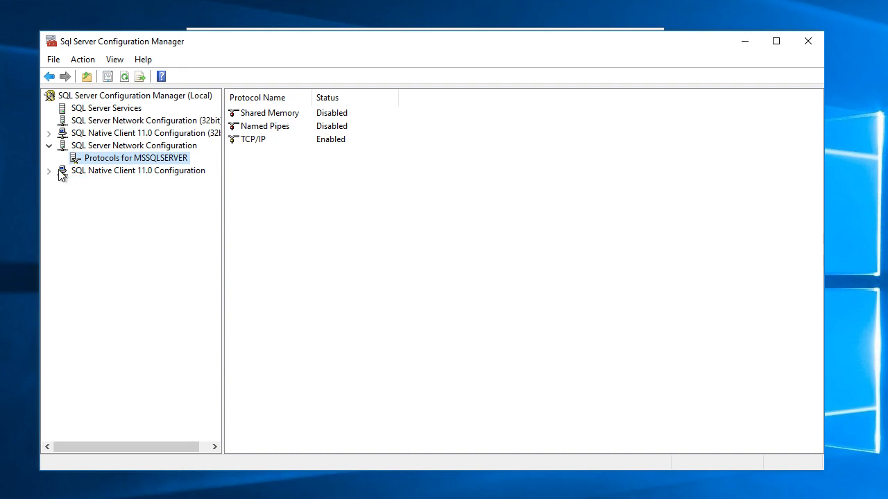
left_click(50, 171)
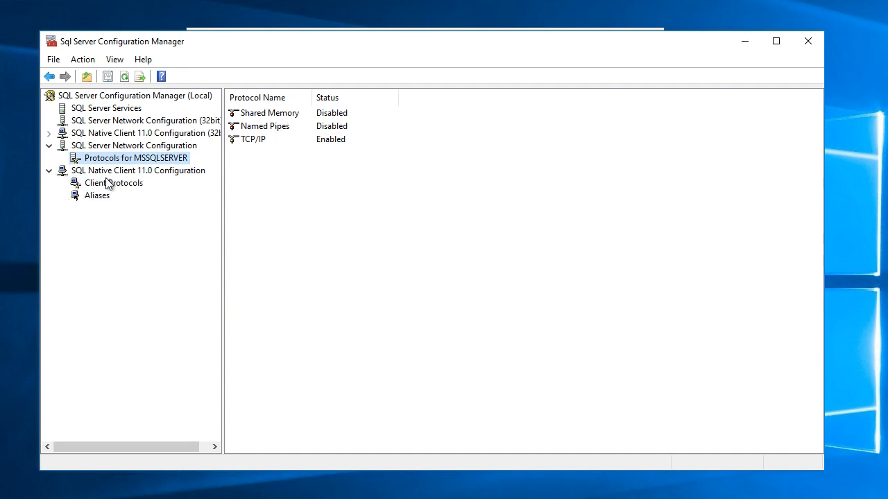
left_click(114, 183)
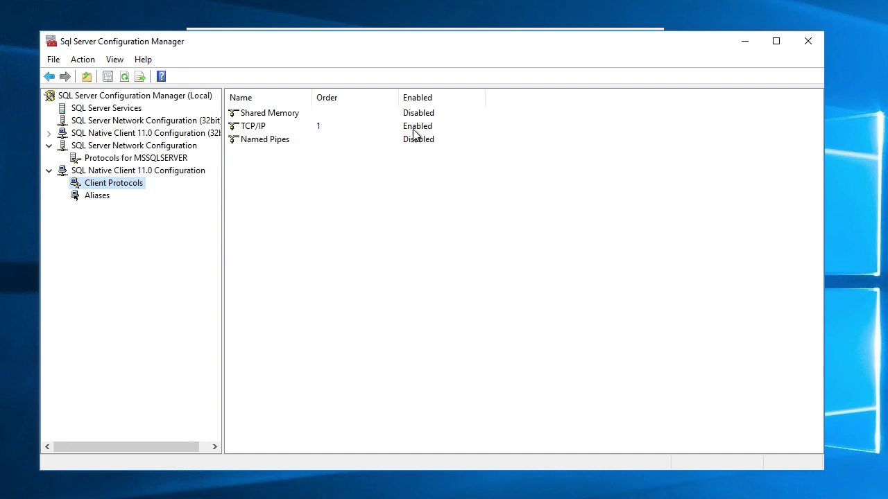
mouse_move(433, 133)
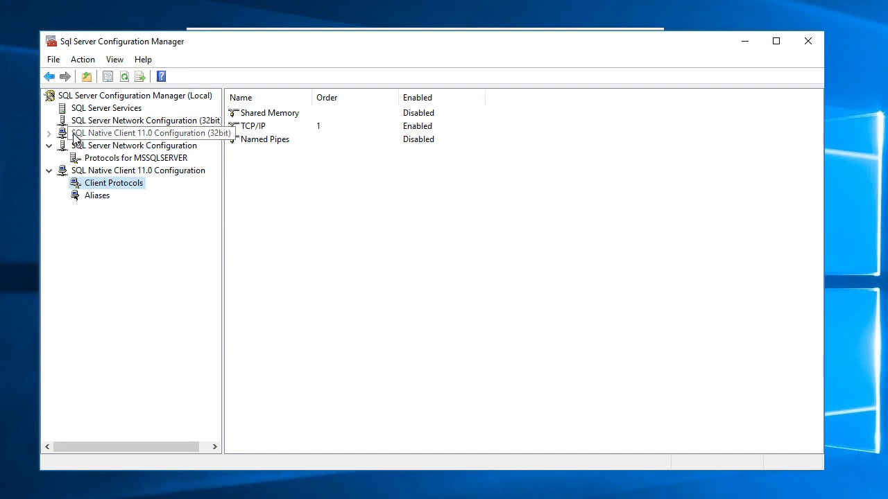
Step: Confirm TCP/IP is Enabled under the 32-bit native client's Client Protocols
left_click(49, 133)
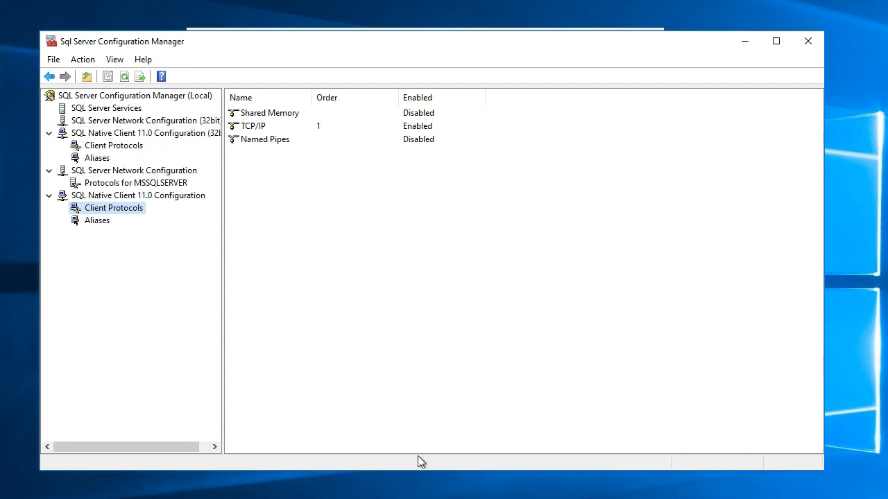
mouse_move(421, 460)
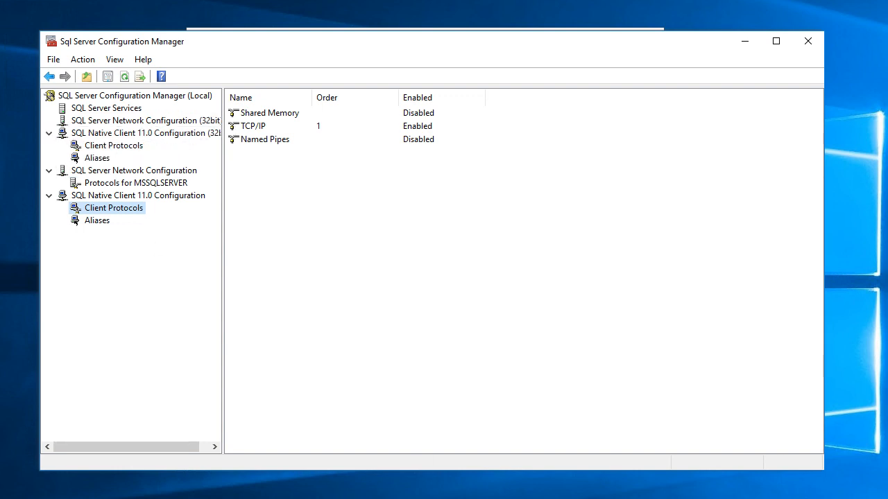
mouse_move(154, 167)
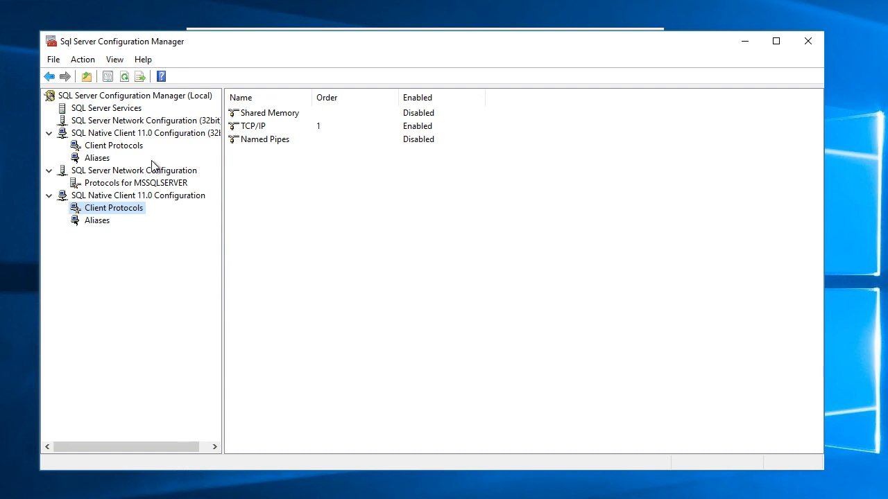
left_click(114, 145)
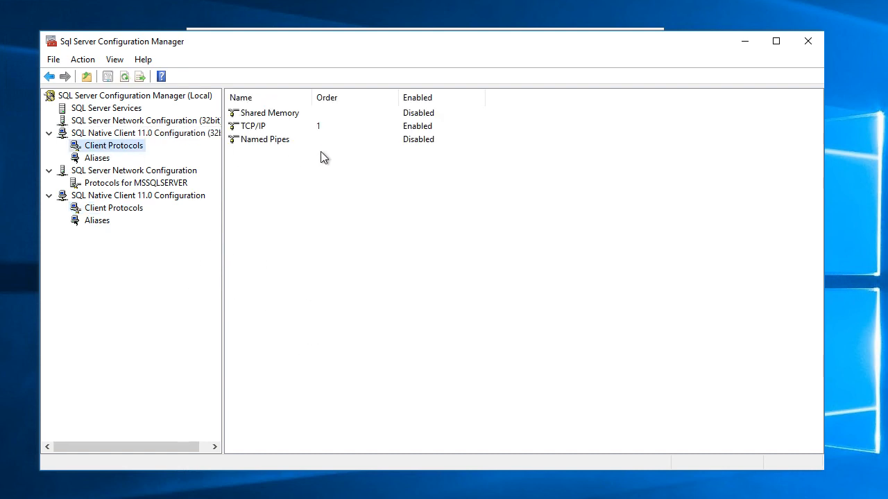
left_click(253, 125)
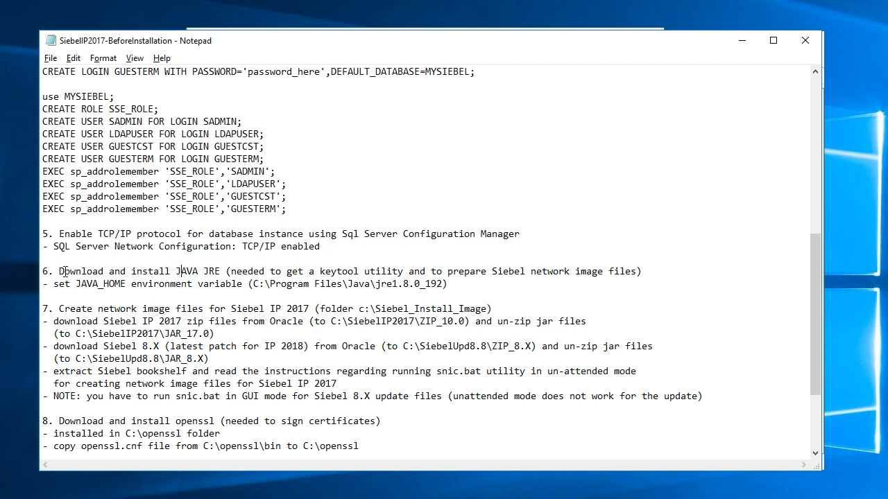
mouse_move(280, 274)
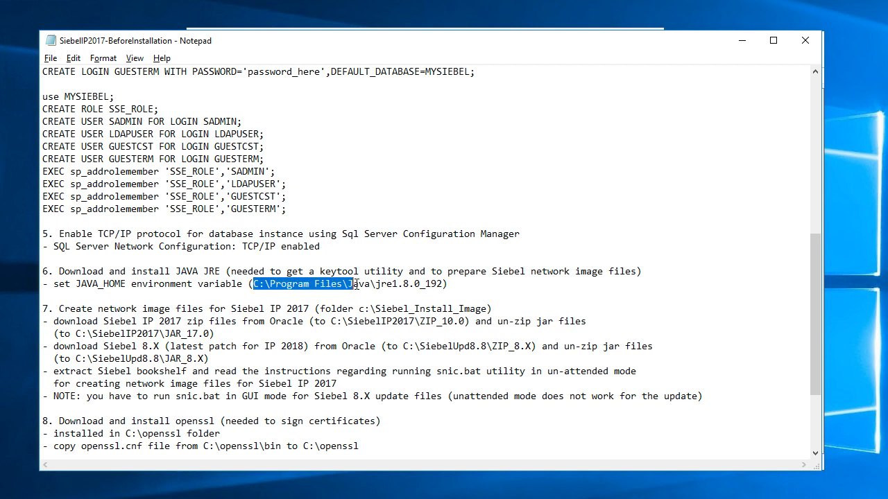
Step: Select the JRE path C:\Program Files\Java\jre1.8.0_192 in the step 6 line
left_click_drag(353, 283, 444, 283)
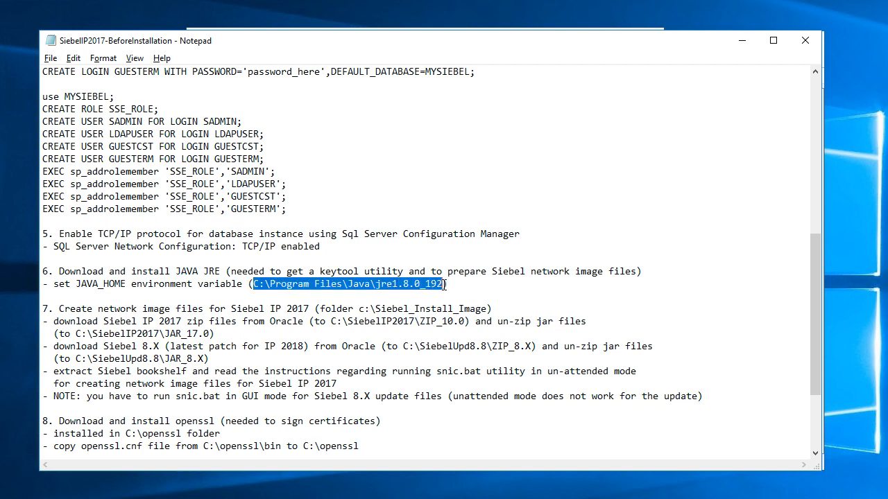
mouse_move(322, 455)
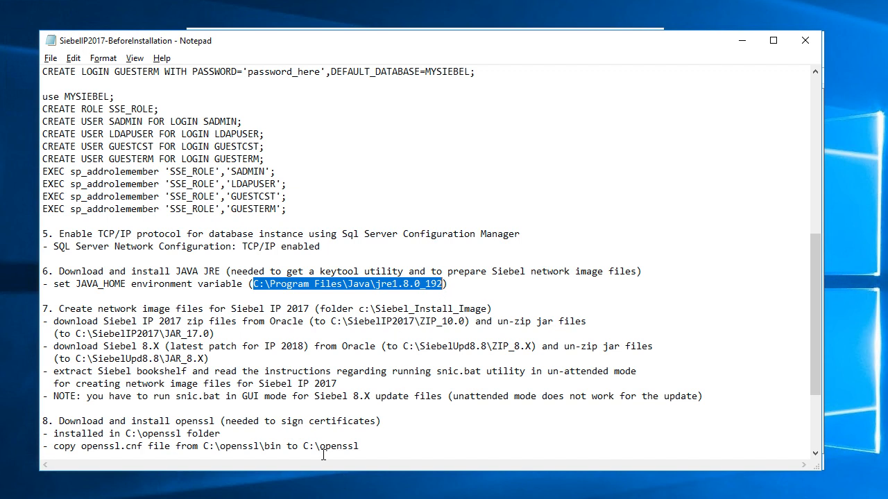
mouse_move(318, 447)
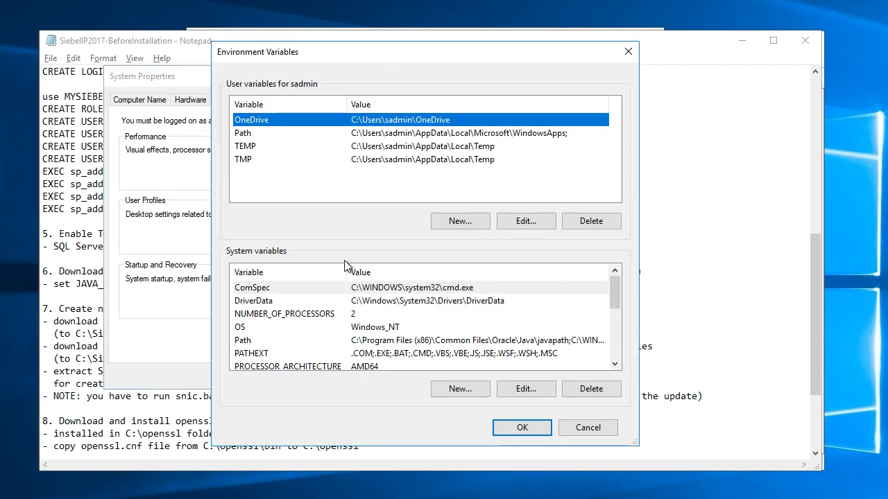
Step: Add user variable JAVA_HOME = C:\Program Files\Java\jre1.8.0_192 and confirm
left_click(461, 221)
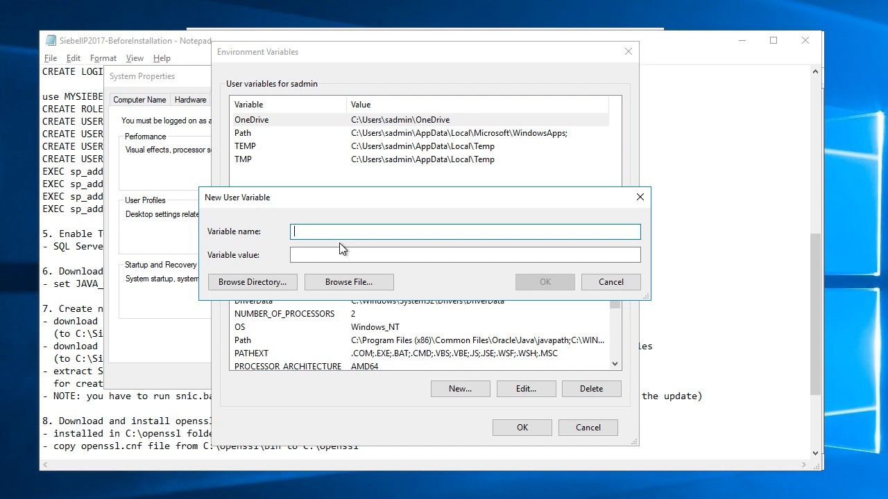
type("JAVA_HOME")
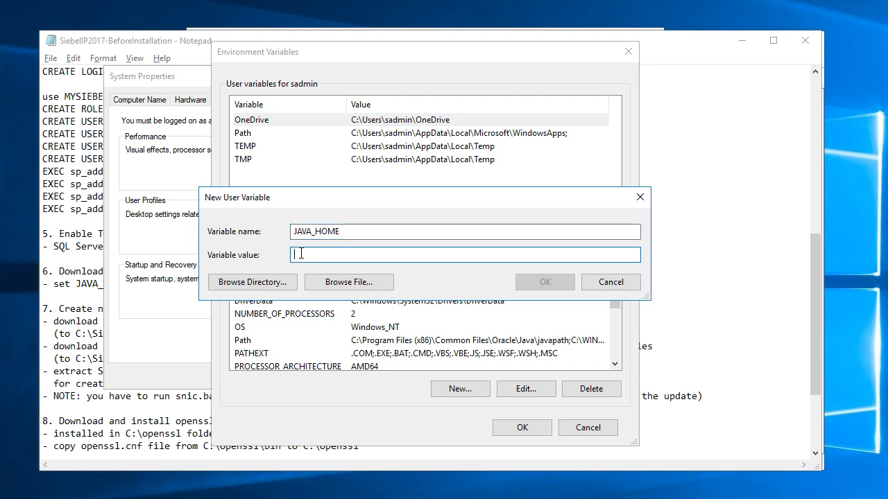
type("C:\\Program Files\\Java\\jre1.8.0_192")
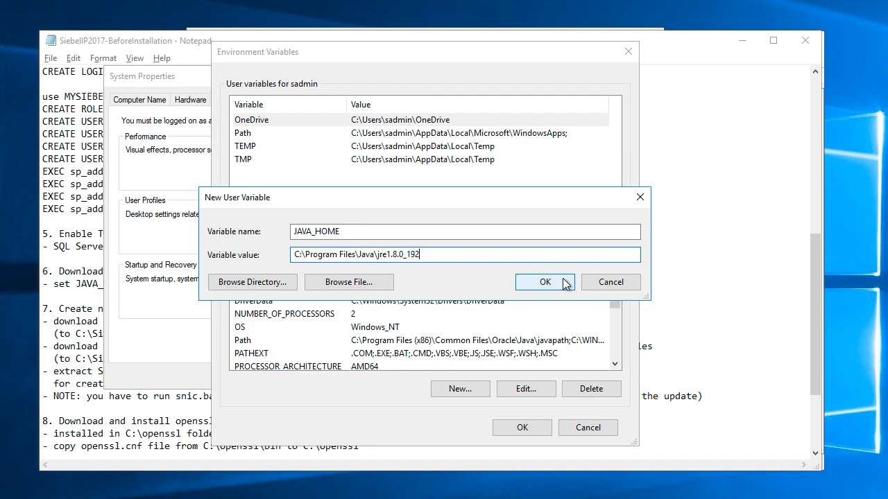
left_click(544, 283)
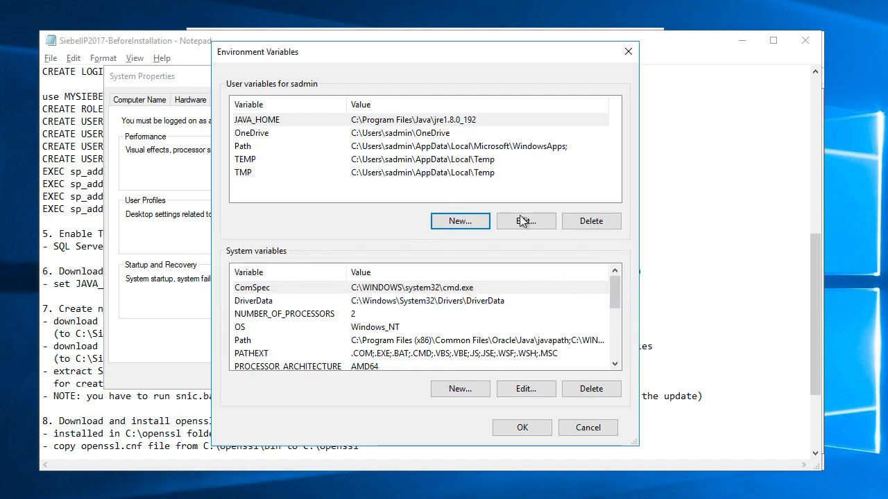
left_click(627, 50)
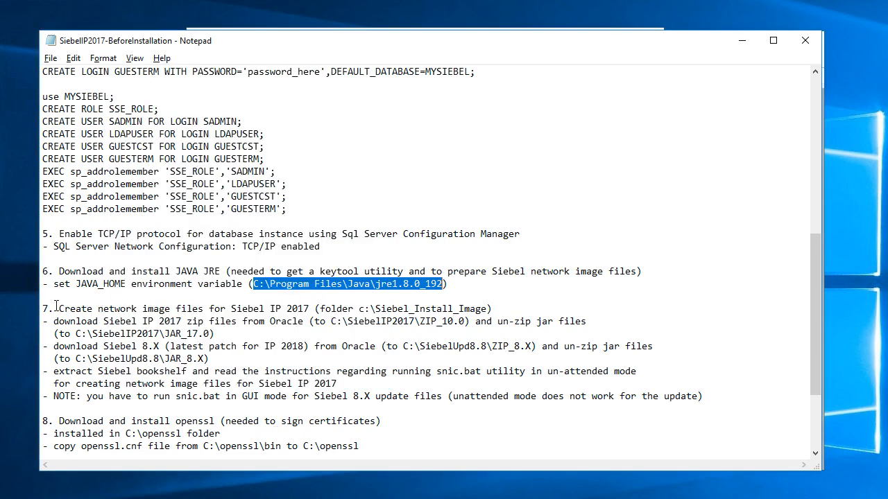
Step: Highlight step 7's lines on extracting Siebel bookshelf and snic.bat unattended-mode instructions
left_click_drag(56, 308, 280, 347)
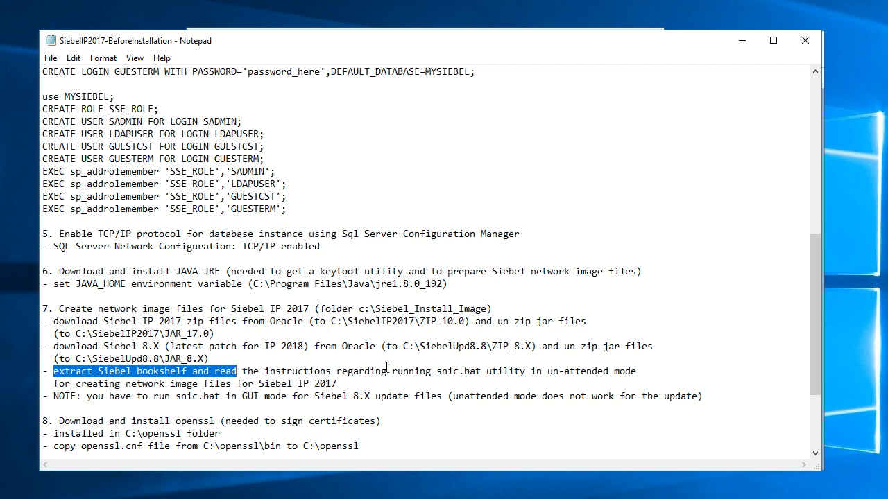
left_click_drag(236, 371, 335, 383)
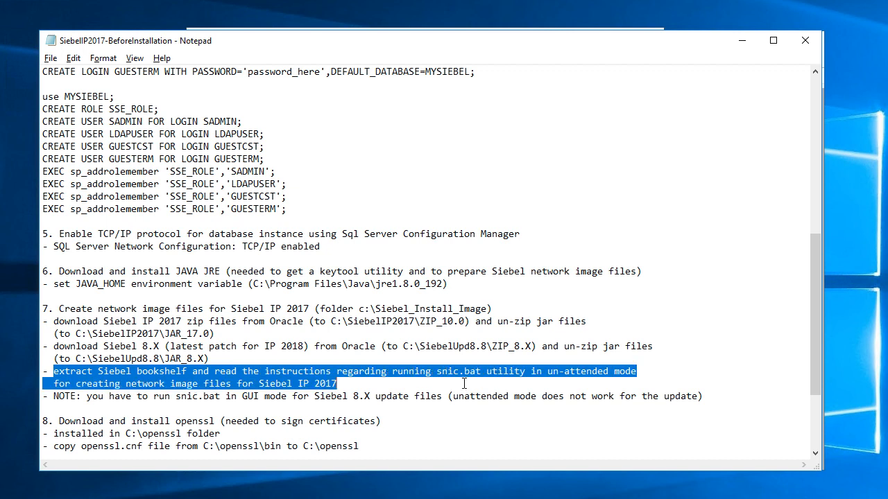
mouse_move(397, 383)
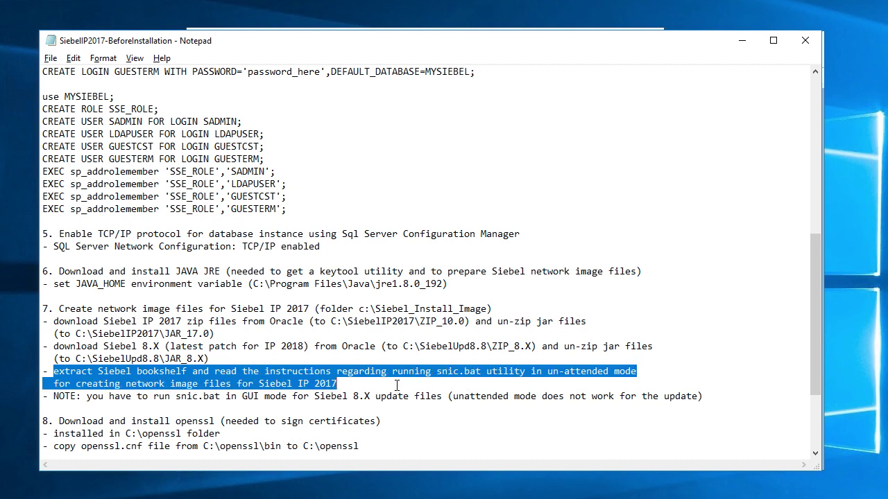
mouse_move(433, 375)
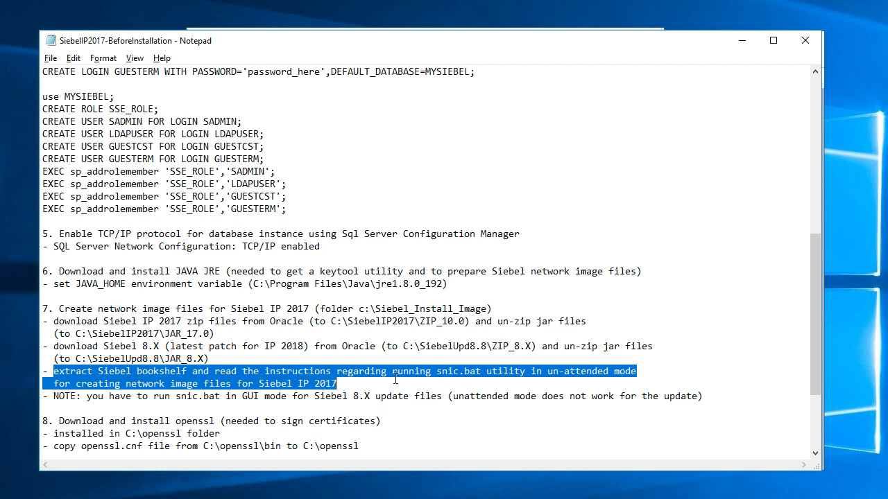
mouse_move(421, 380)
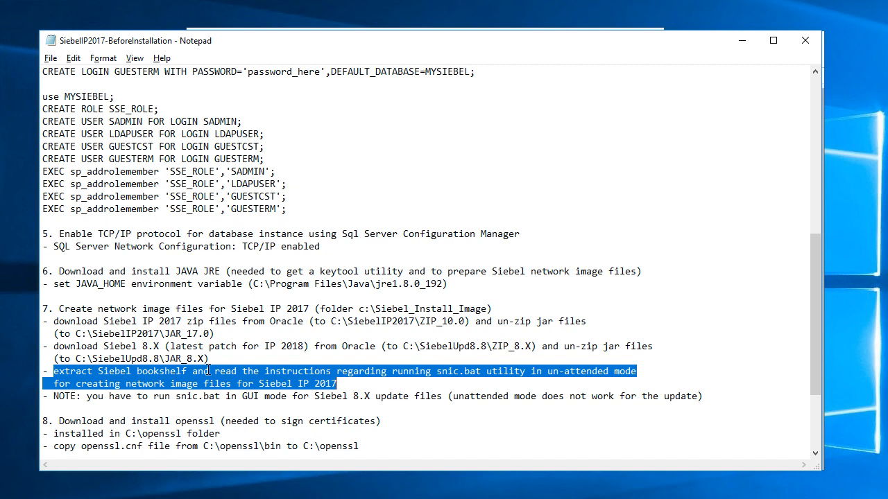
mouse_move(594, 370)
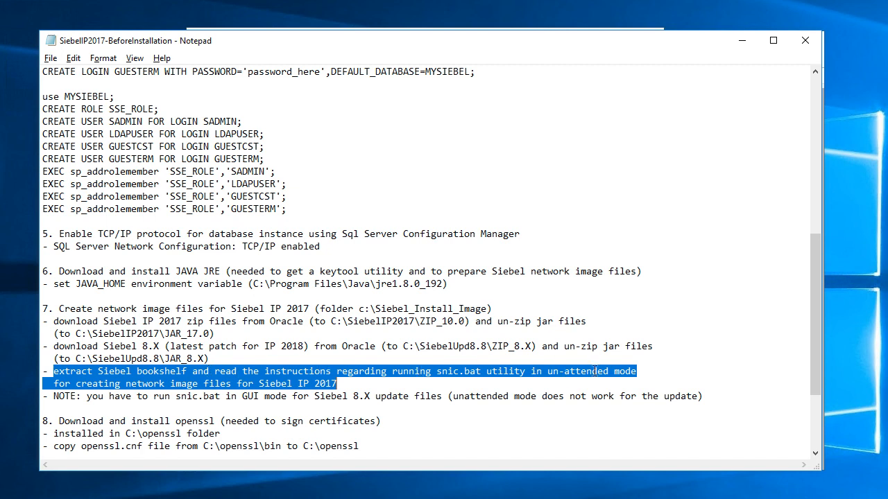
mouse_move(430, 373)
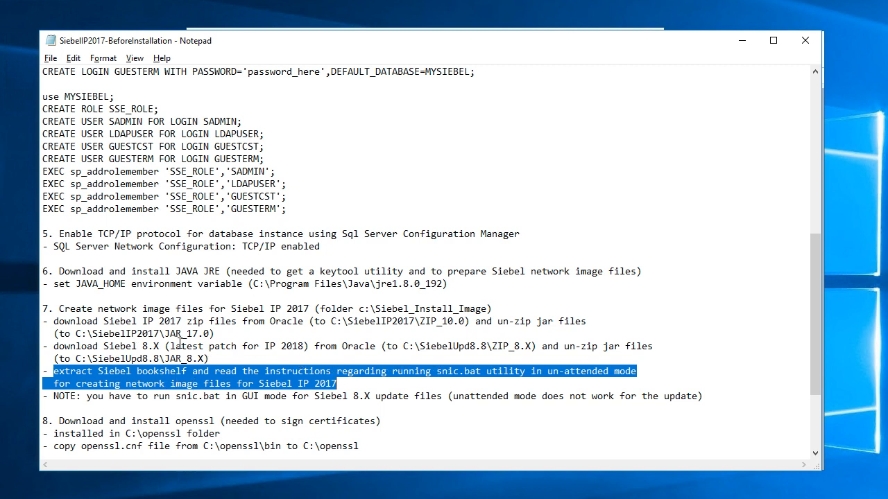
mouse_move(152, 397)
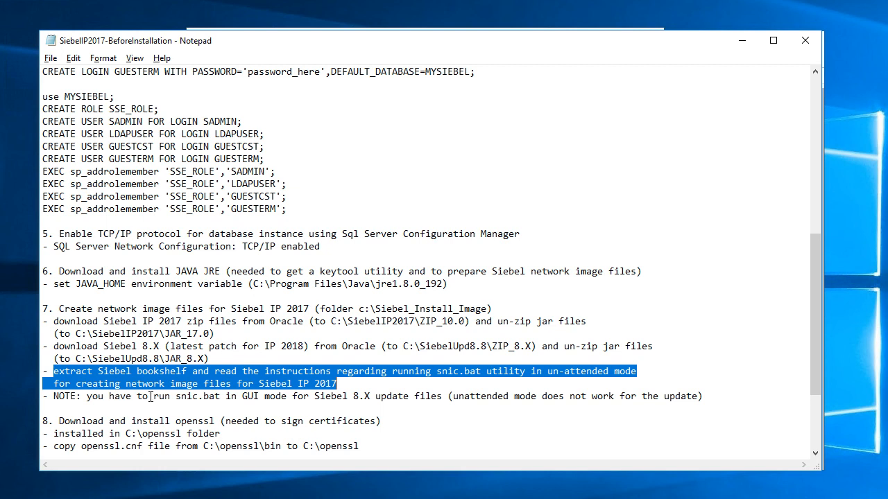
mouse_move(186, 396)
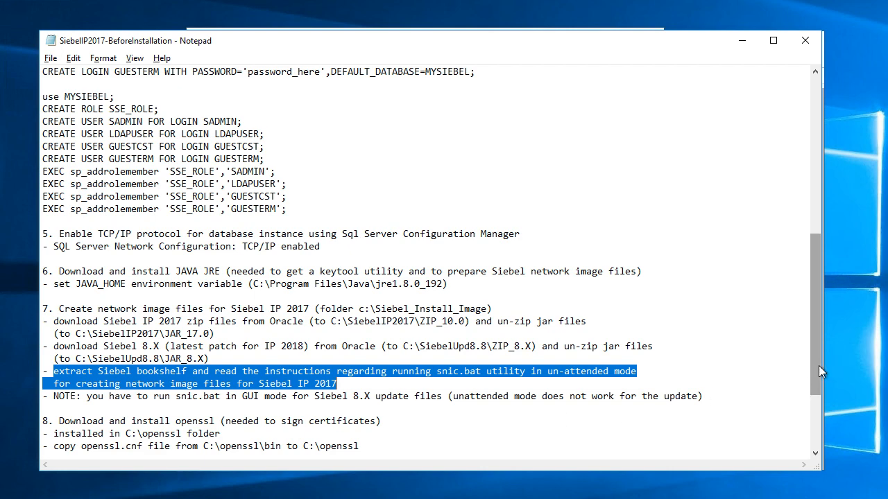
scroll("down", 3)
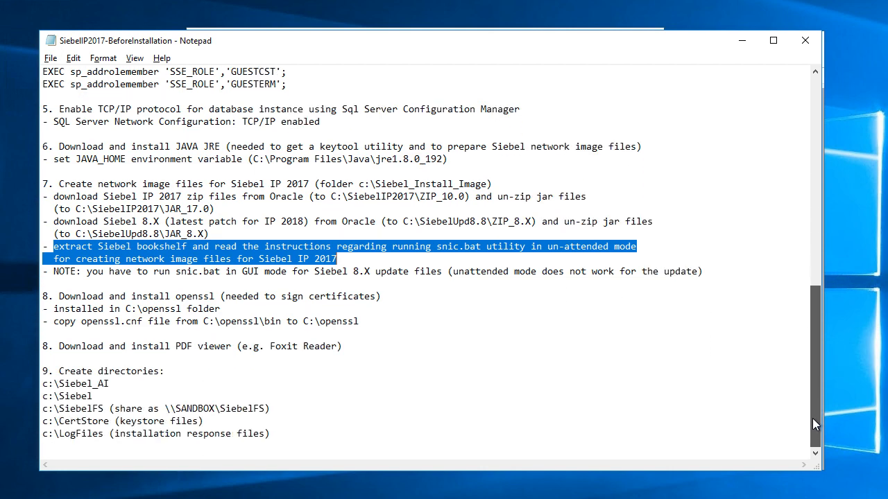
mouse_move(69, 312)
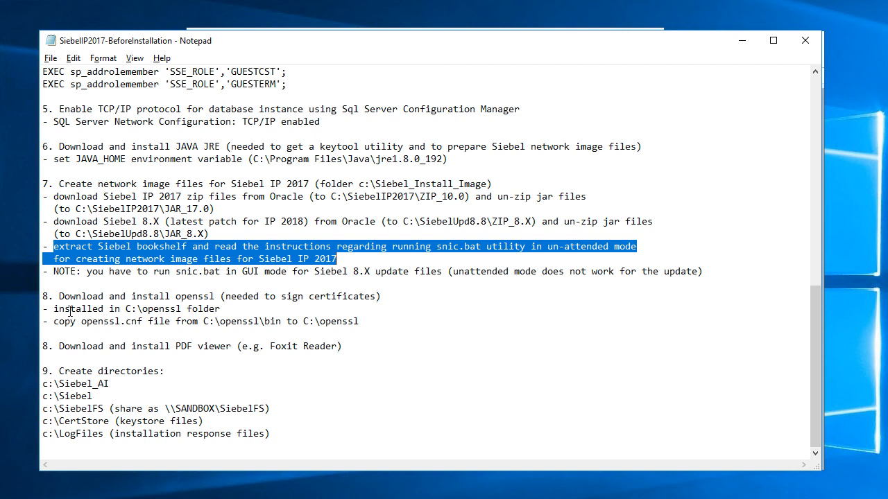
mouse_move(219, 297)
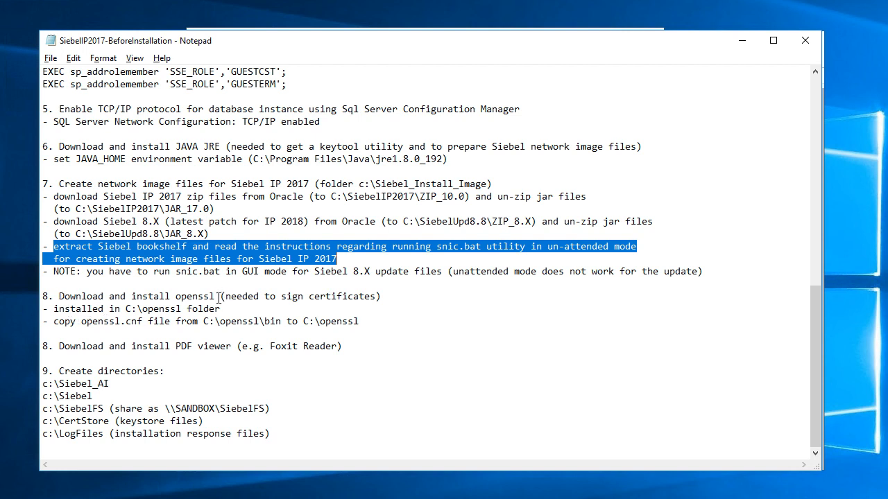
mouse_move(275, 308)
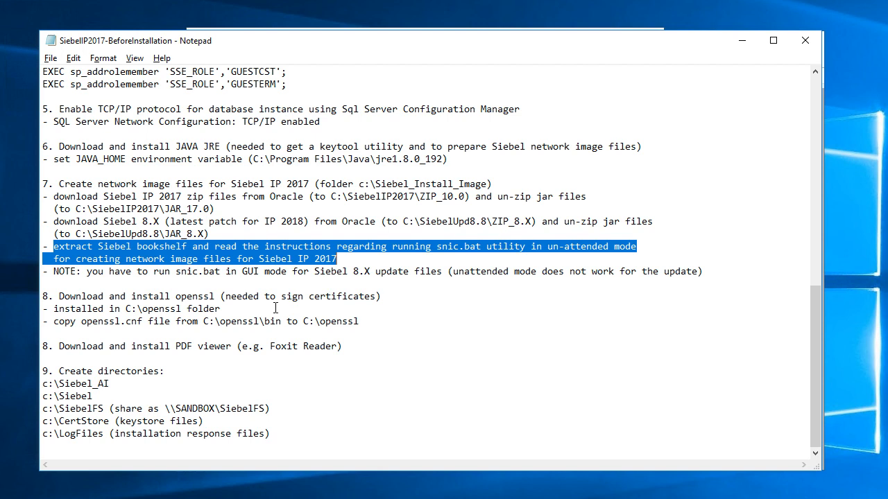
mouse_move(313, 299)
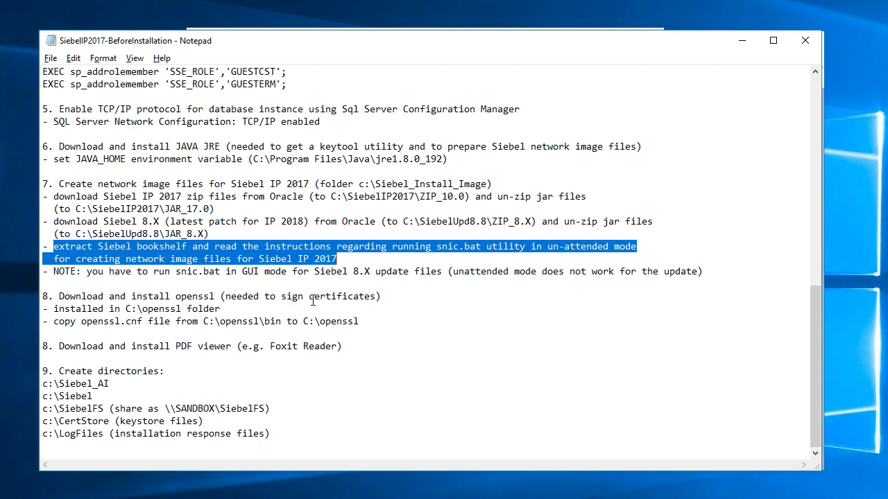
mouse_move(372, 299)
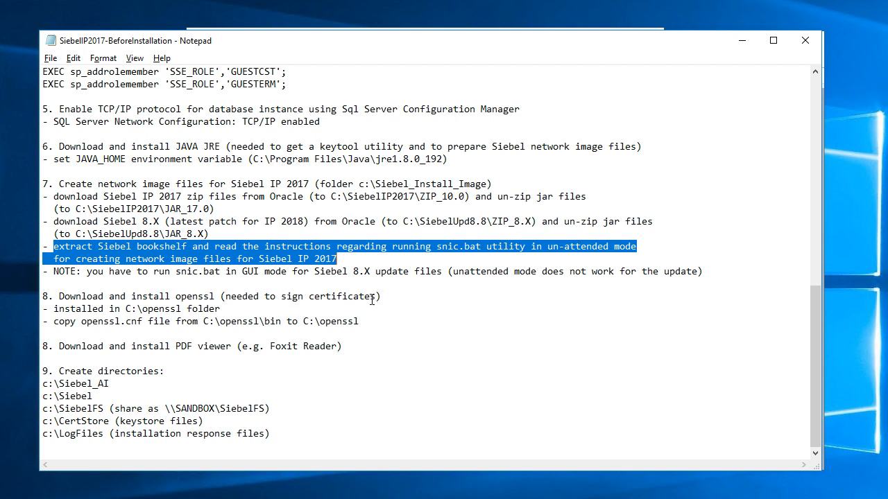
mouse_move(372, 322)
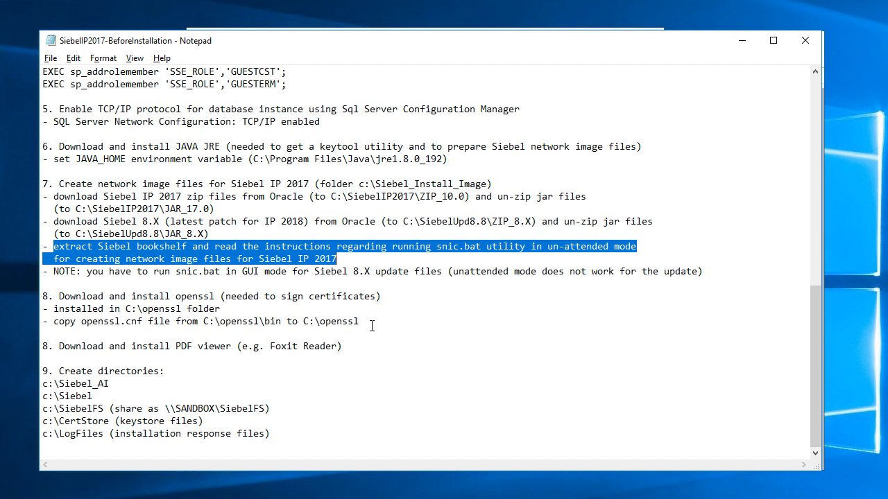
mouse_move(353, 330)
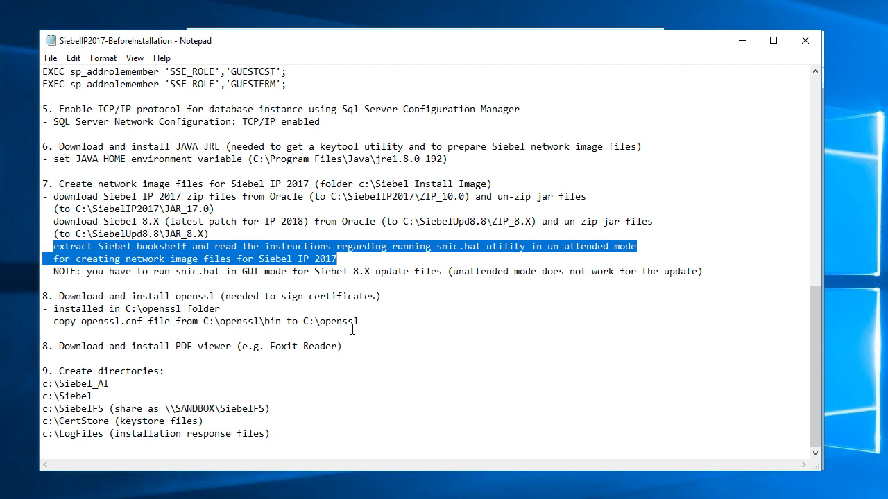
mouse_move(176, 314)
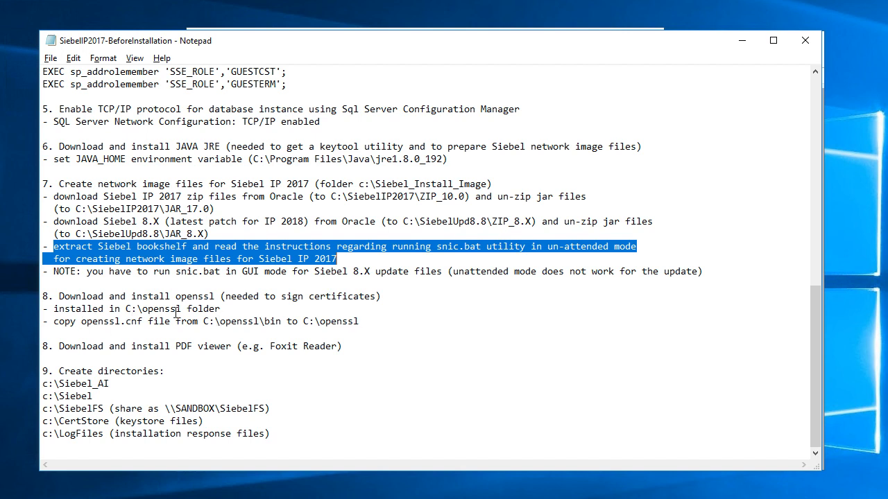
mouse_move(141, 312)
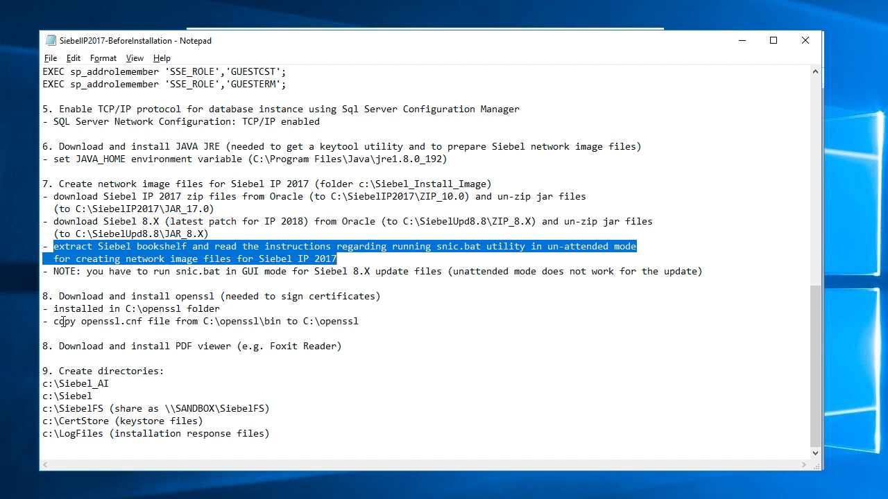
mouse_move(154, 322)
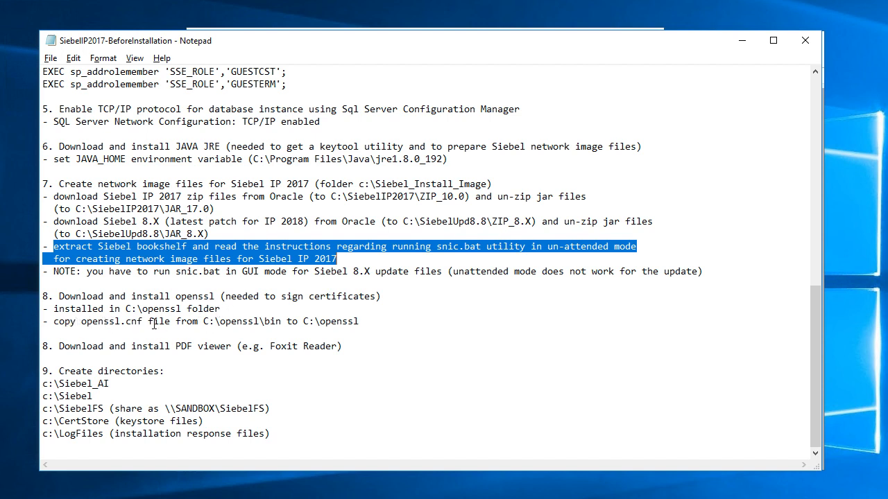
mouse_move(282, 321)
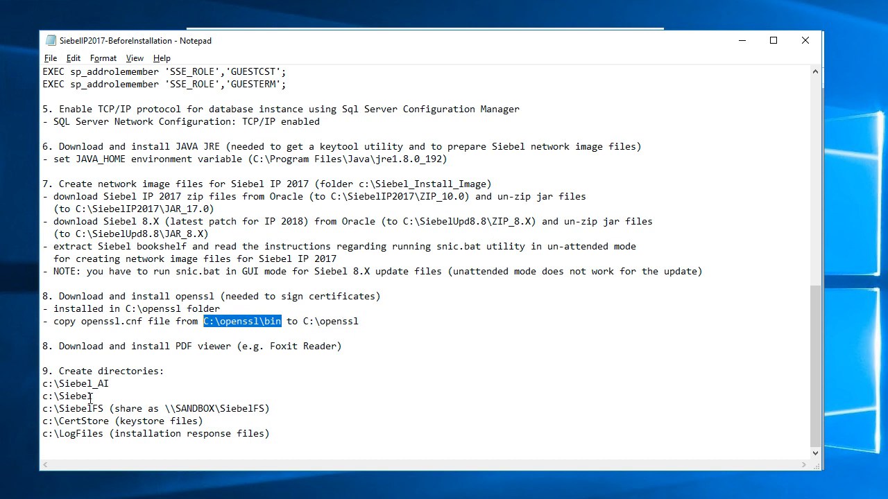
left_click(358, 321)
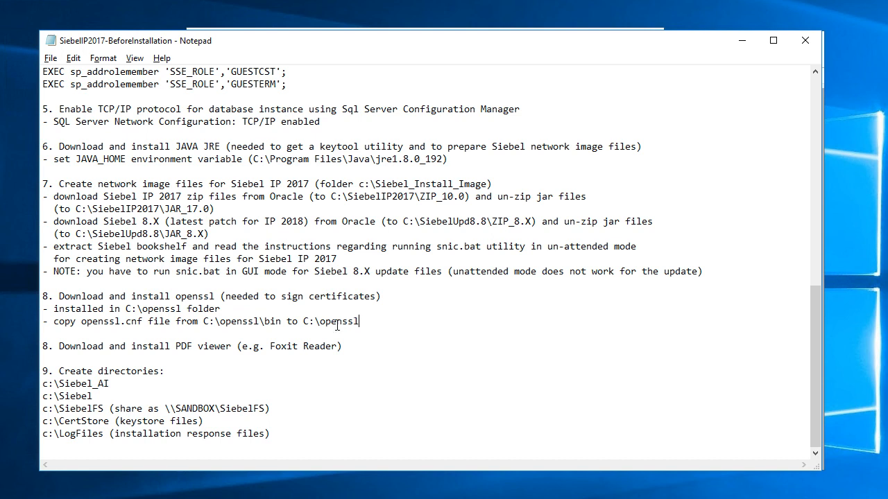
double_click(330, 321)
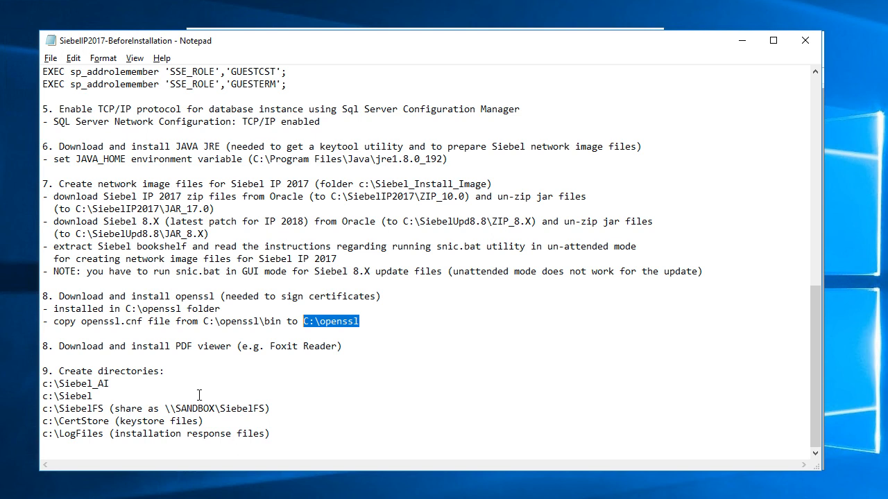
left_click(58, 347)
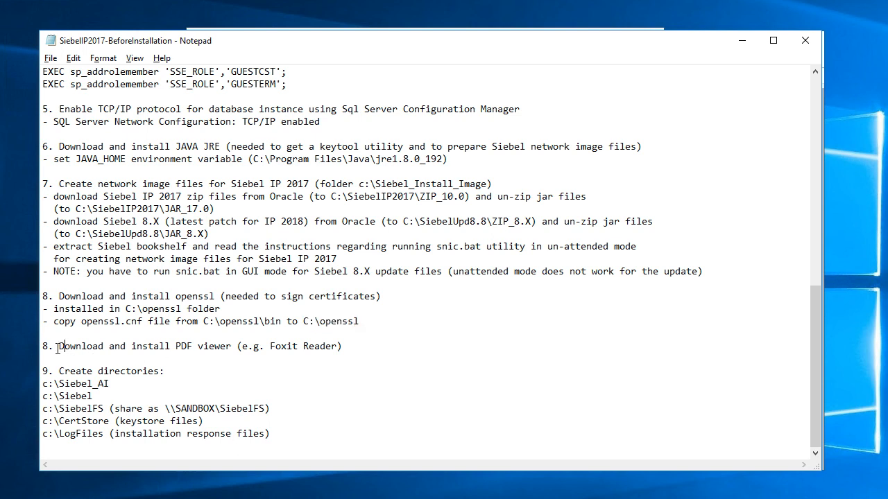
Step: Highlight the PDF viewer step and the c:\Siebel directory entry in the checklist, then bring up Siebel_Install_Image
double_click(199, 347)
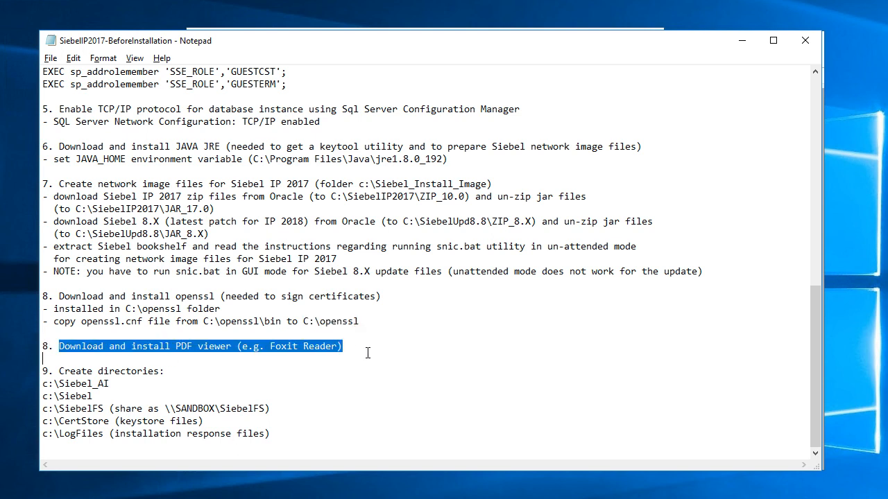
mouse_move(330, 347)
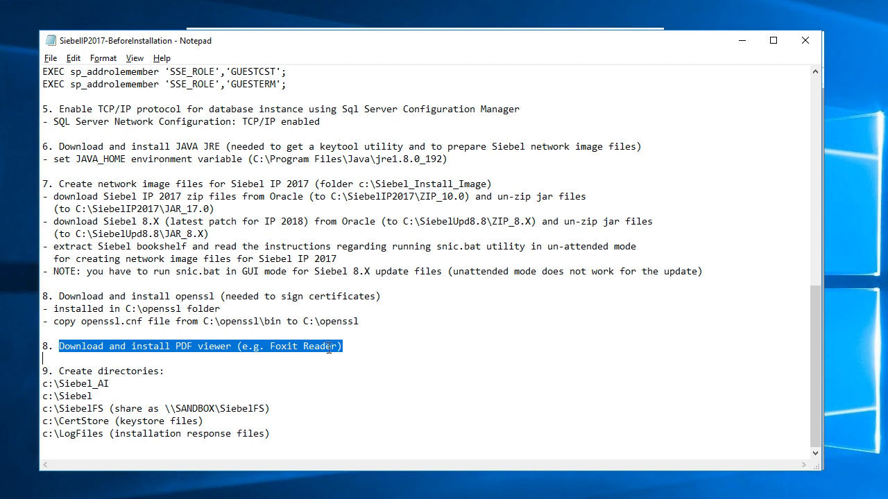
mouse_move(311, 355)
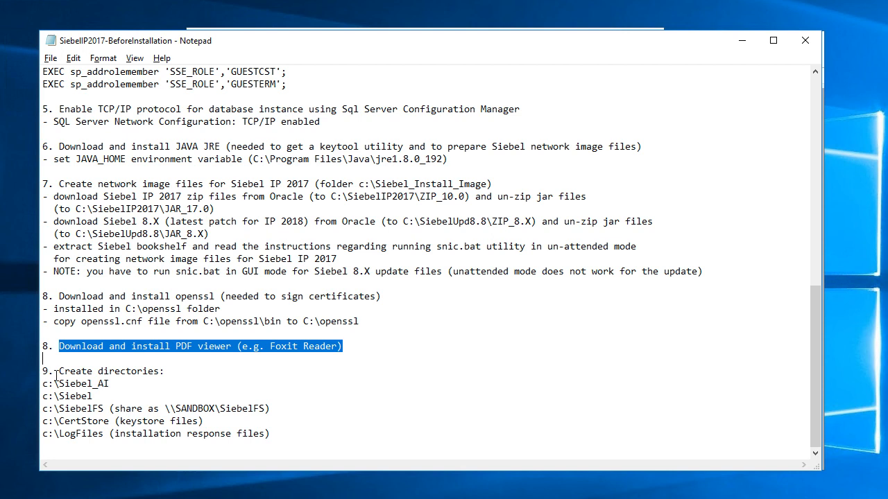
mouse_move(235, 400)
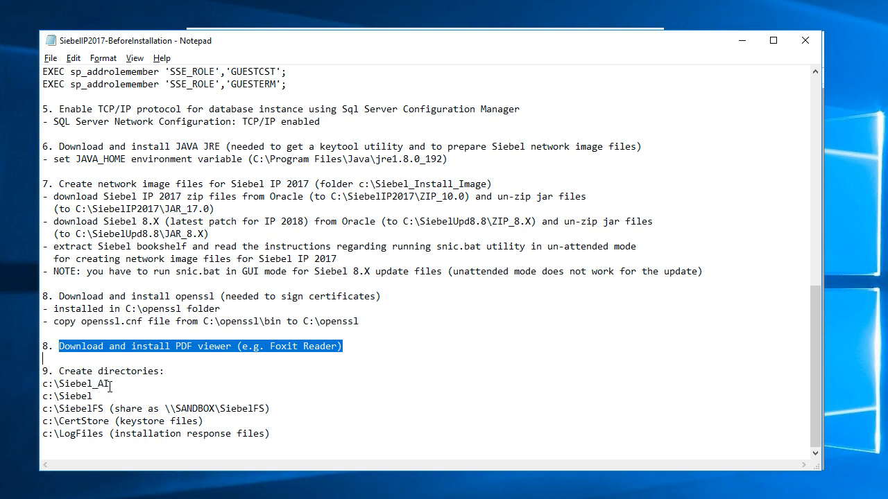
mouse_move(64, 397)
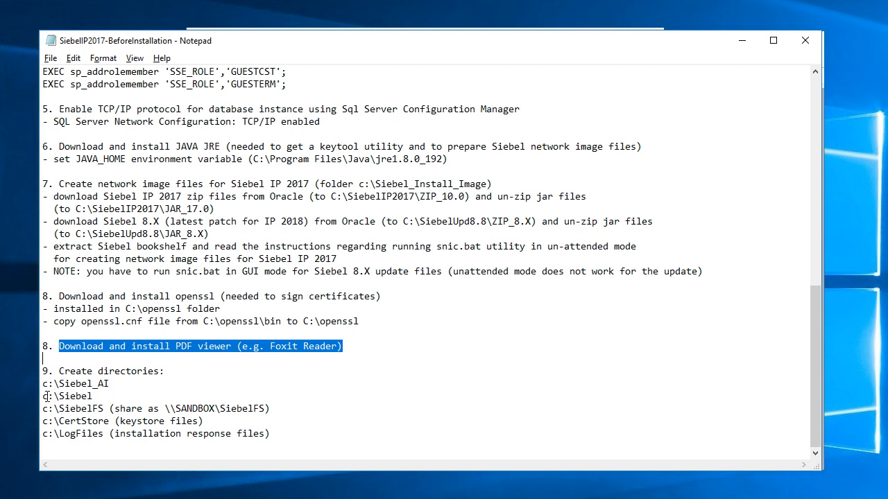
double_click(75, 397)
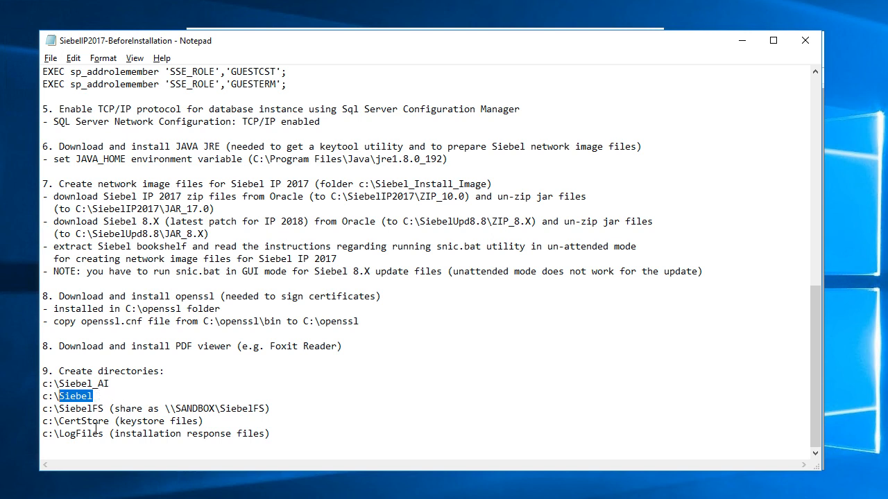
left_click(62, 407)
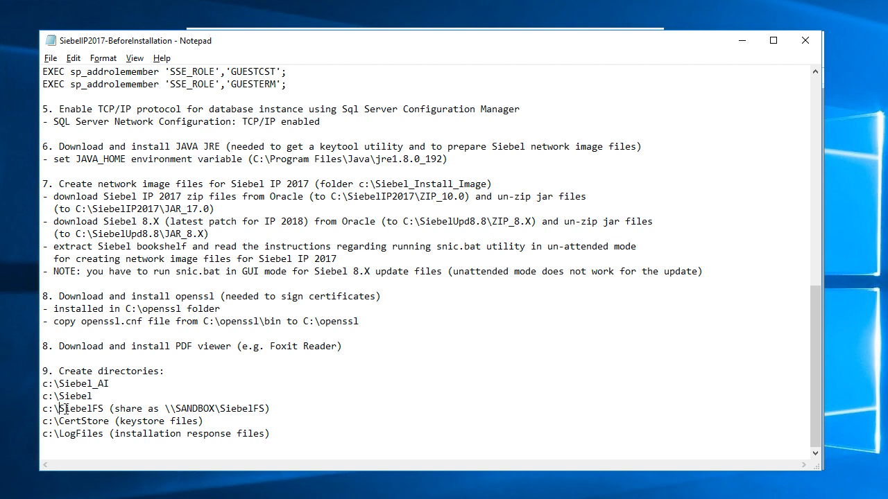
double_click(80, 407)
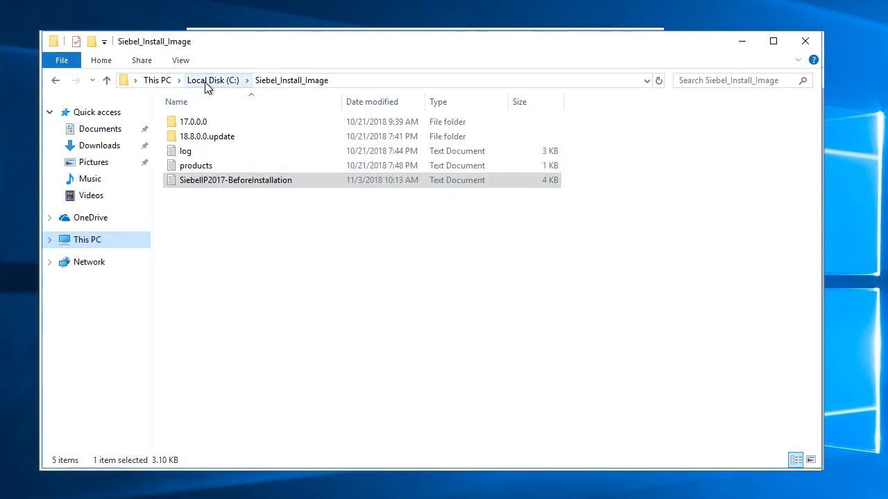
Step: Browse to Local Disk (C:) and bring up the SiebelFS folder's Properties
left_click(213, 79)
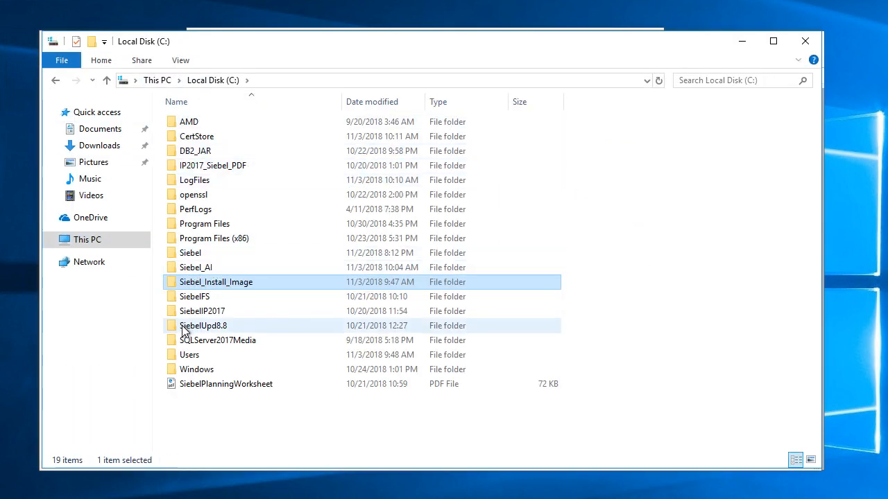
left_click(194, 297)
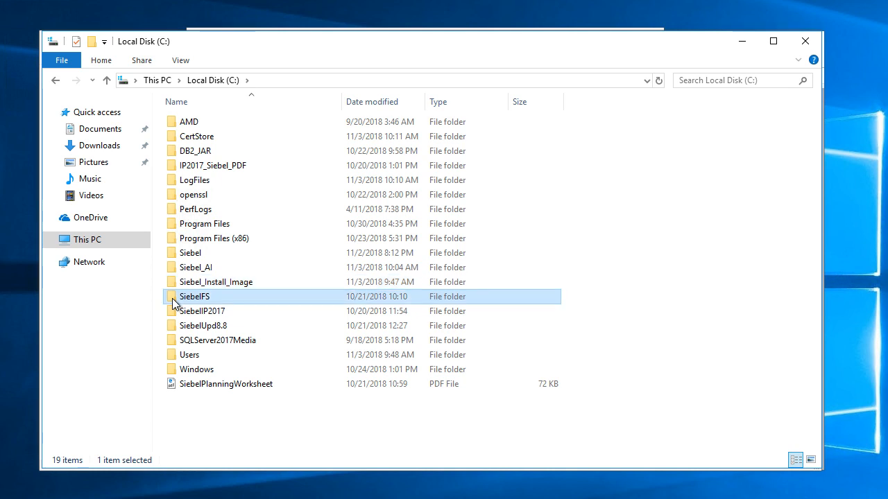
right_click(194, 296)
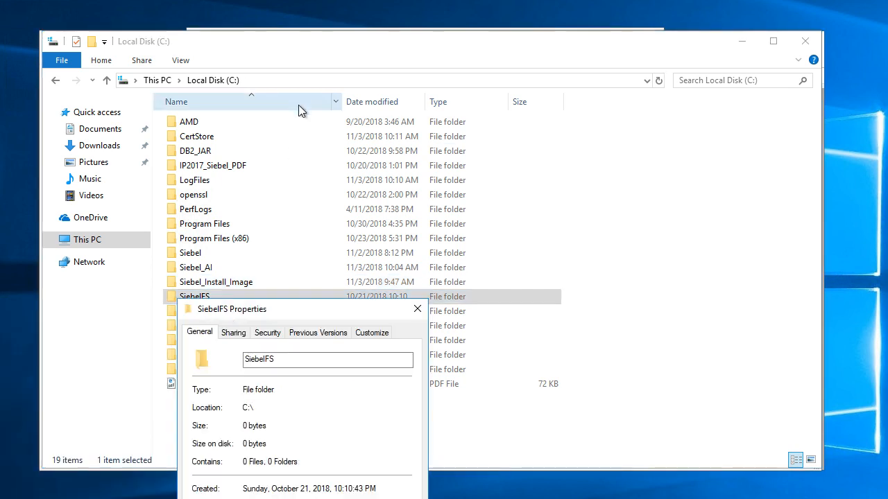
left_click_drag(232, 308, 258, 138)
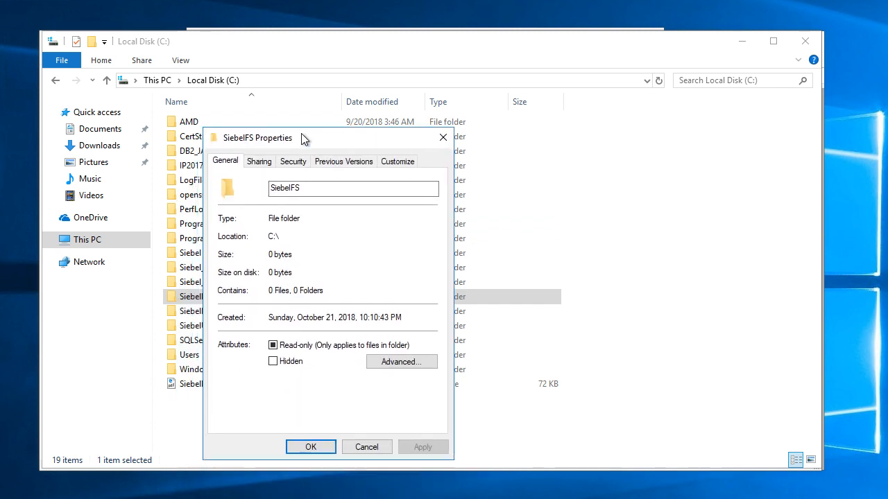
Step: Confirm on the Sharing settings that SiebelFS is shared as \\SANDBOX\SiebelFS, then close Properties
left_click(258, 161)
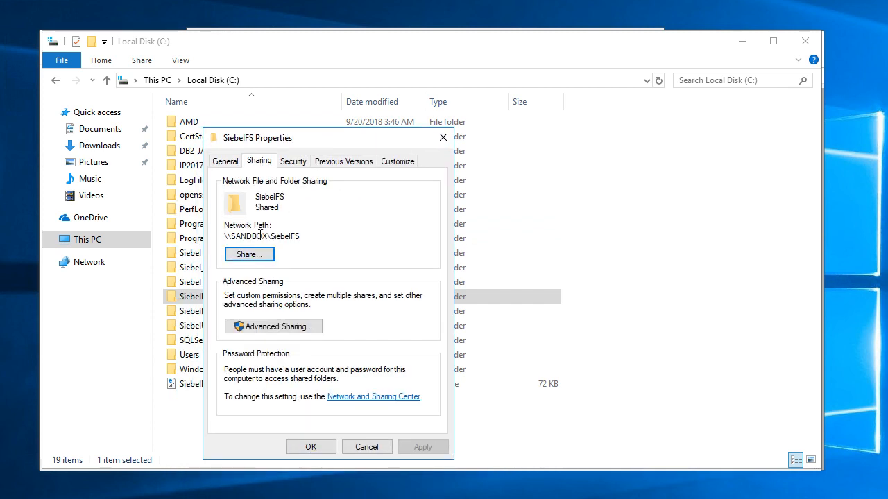
left_click(248, 253)
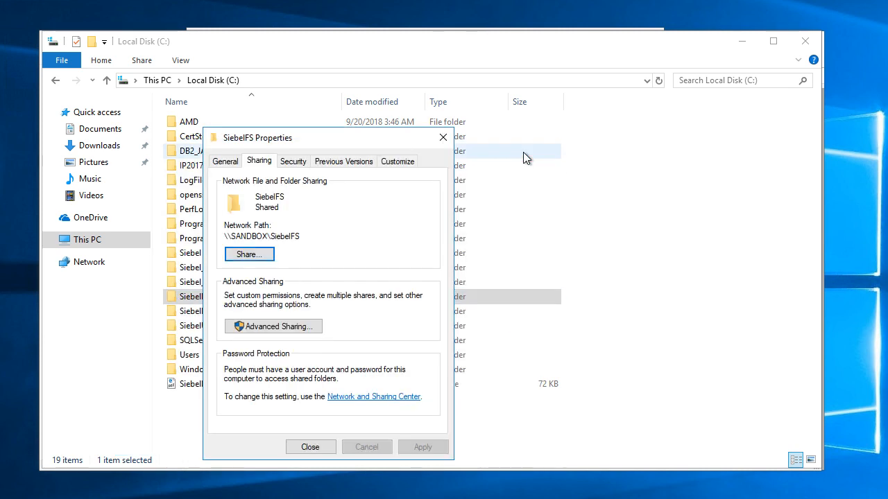
left_click(311, 446)
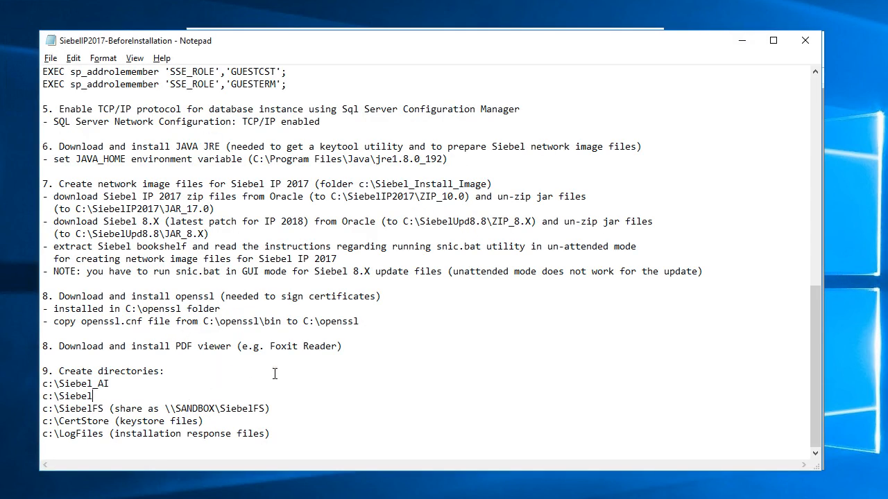
mouse_move(211, 423)
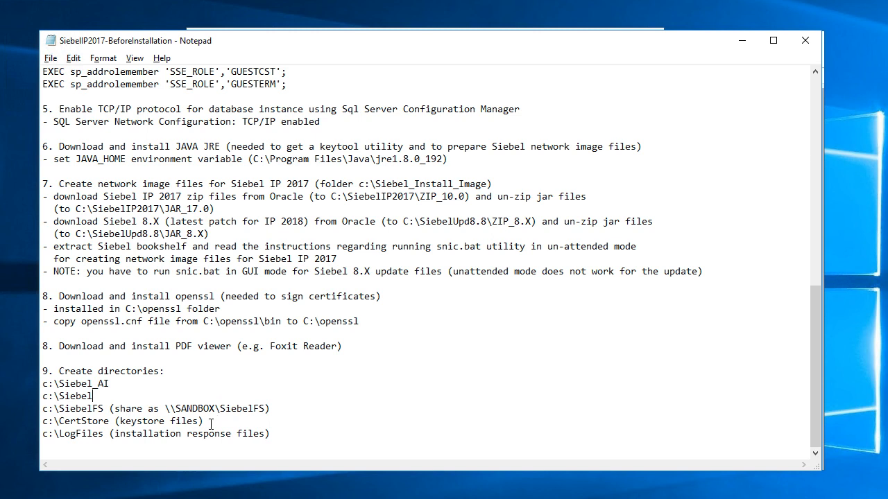
mouse_move(80, 424)
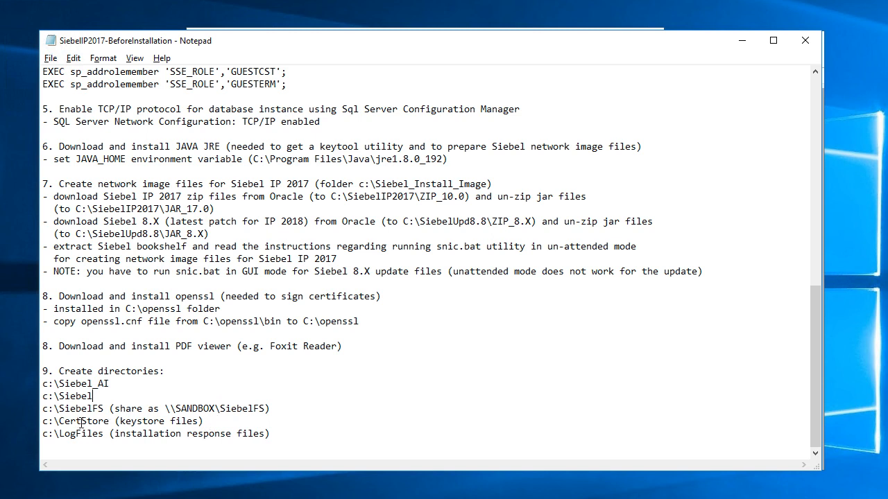
mouse_move(147, 429)
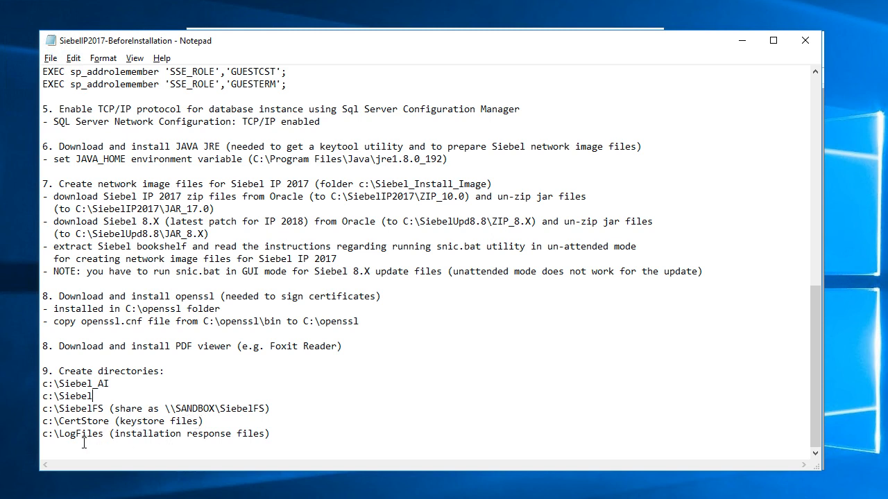
mouse_move(145, 433)
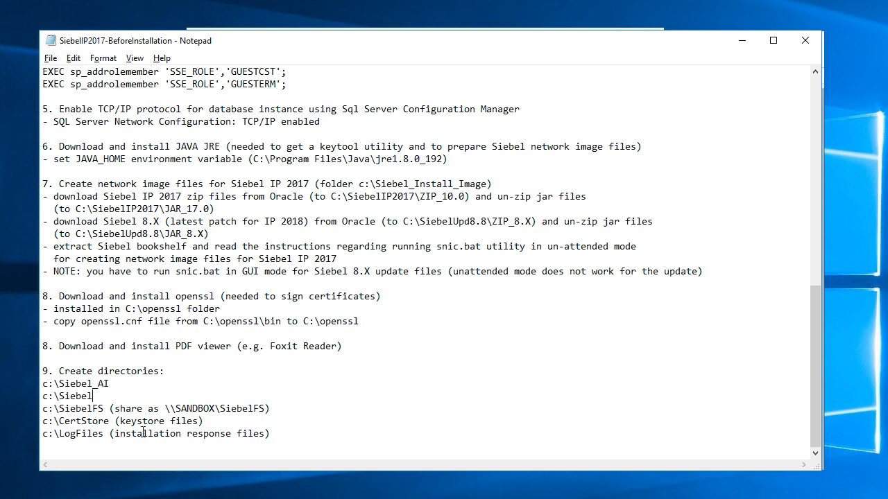